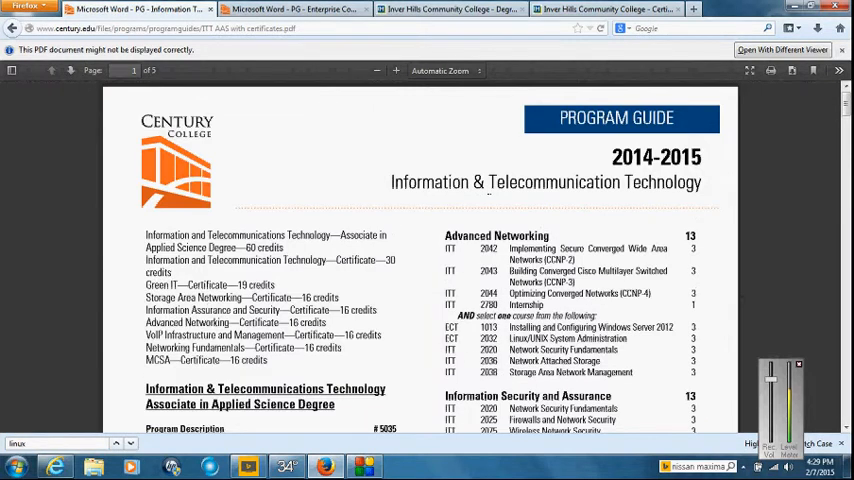
pyautogui.moveTo(376, 220)
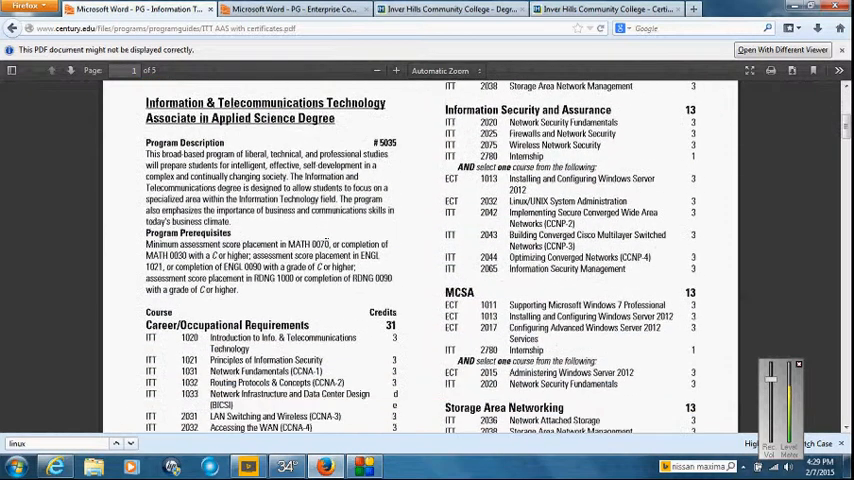
# Scroll through the Network Technology and Security degree's course list.
pyautogui.scroll(-3)
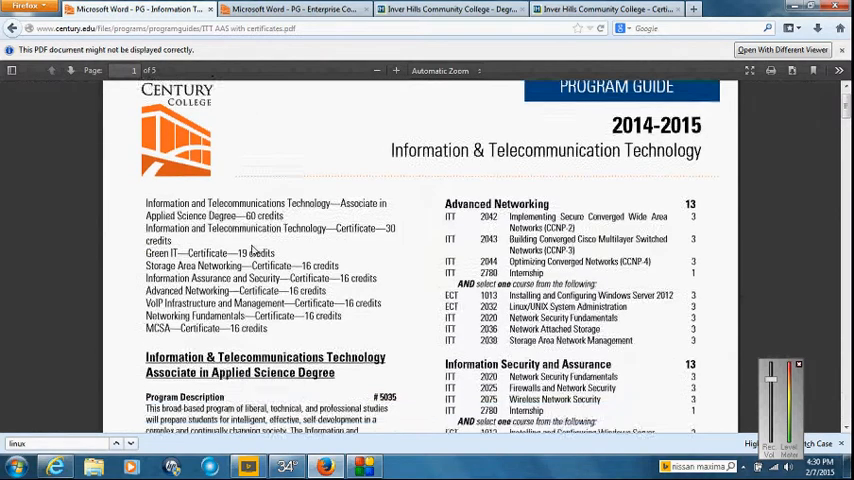
pyautogui.scroll(-3)
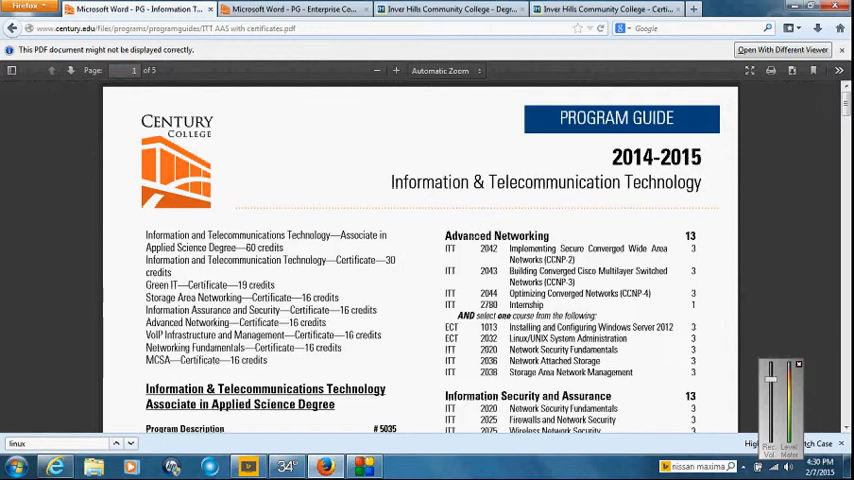
pyautogui.scroll(-3)
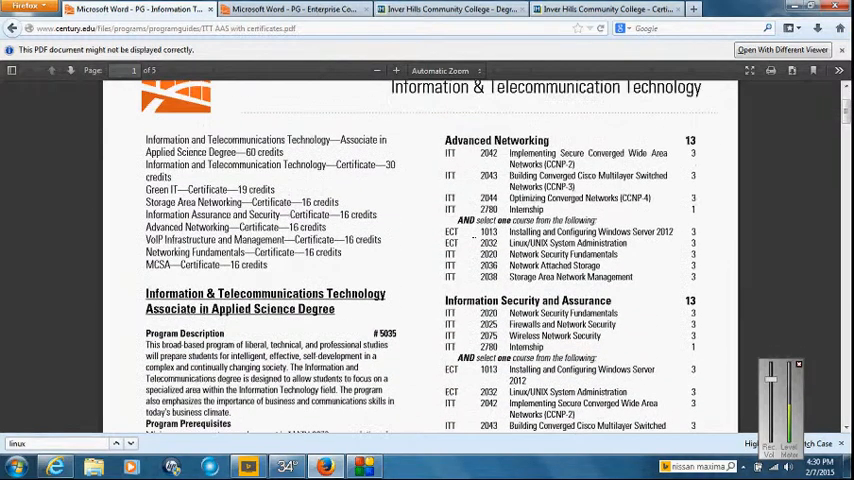
pyautogui.scroll(-3)
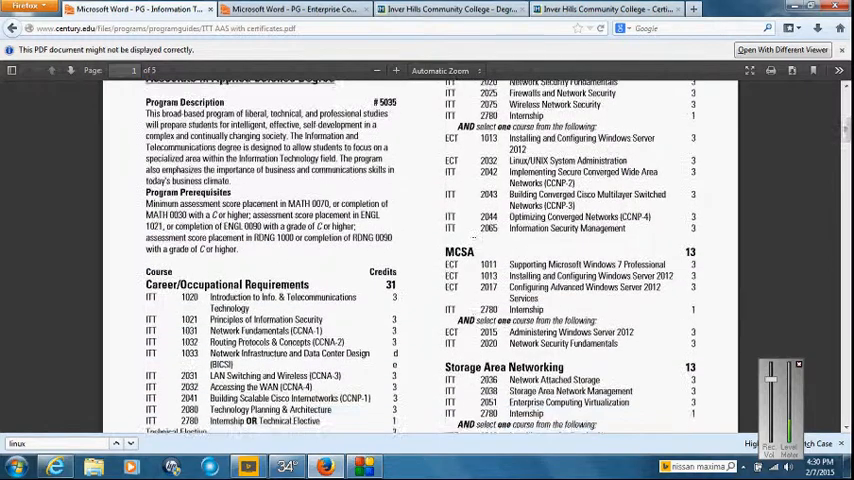
pyautogui.scroll(-3)
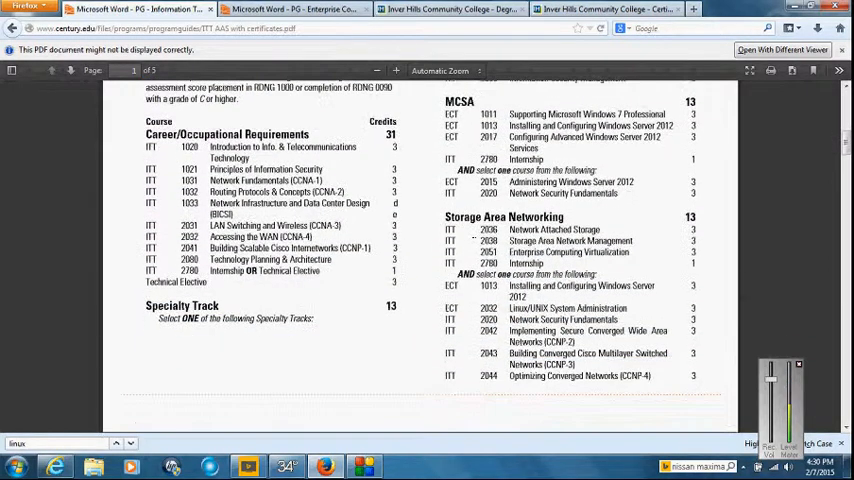
pyautogui.scroll(-3)
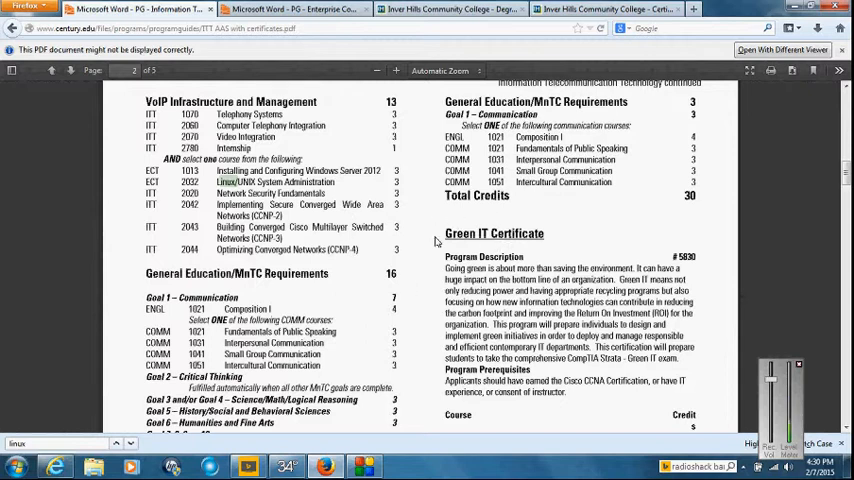
pyautogui.scroll(-3)
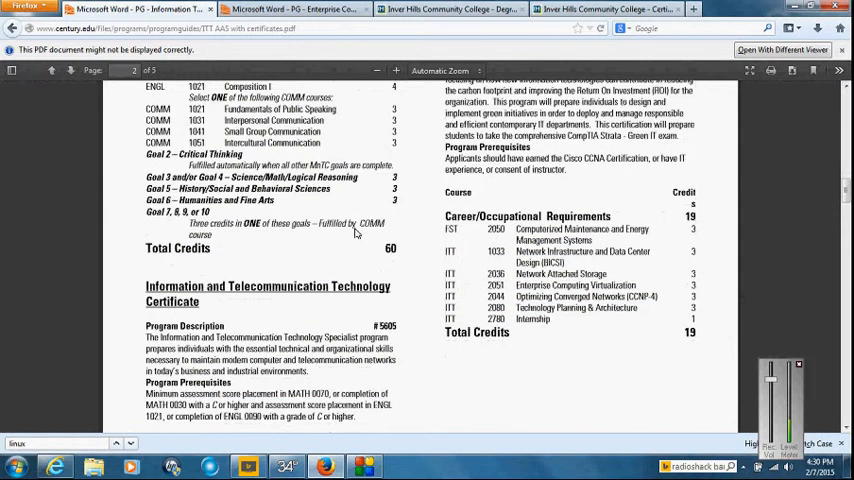
pyautogui.scroll(-3)
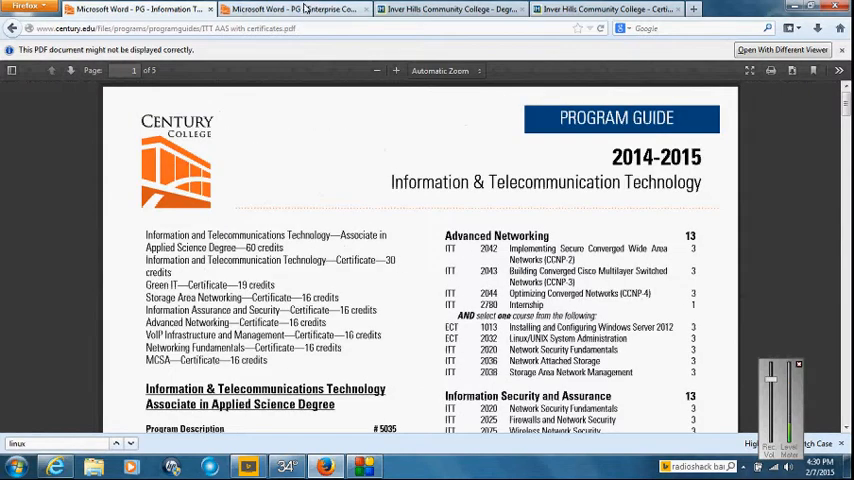
# Go to the Inver Hills Certificates page from the left sidebar.
pyautogui.click(290, 8)
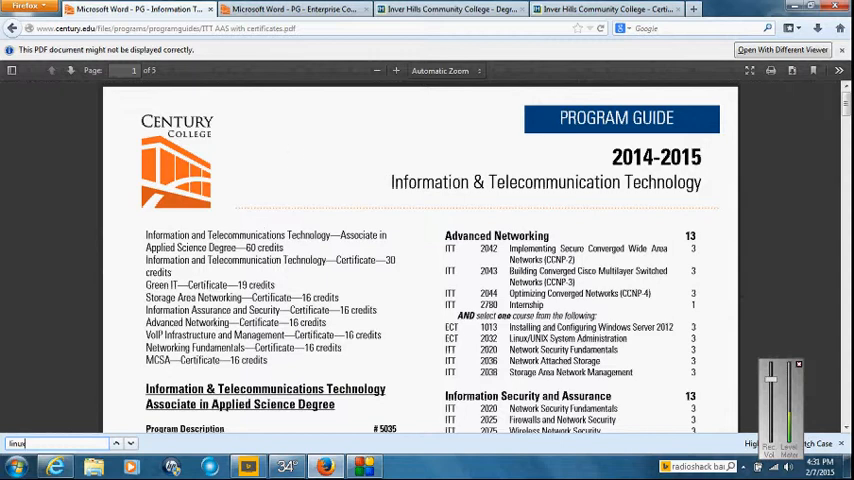
pyautogui.click(290, 8)
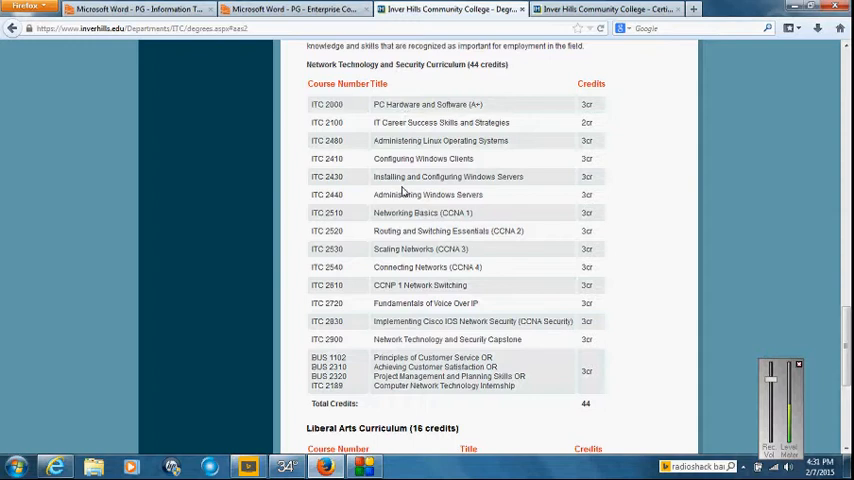
pyautogui.moveTo(408, 106)
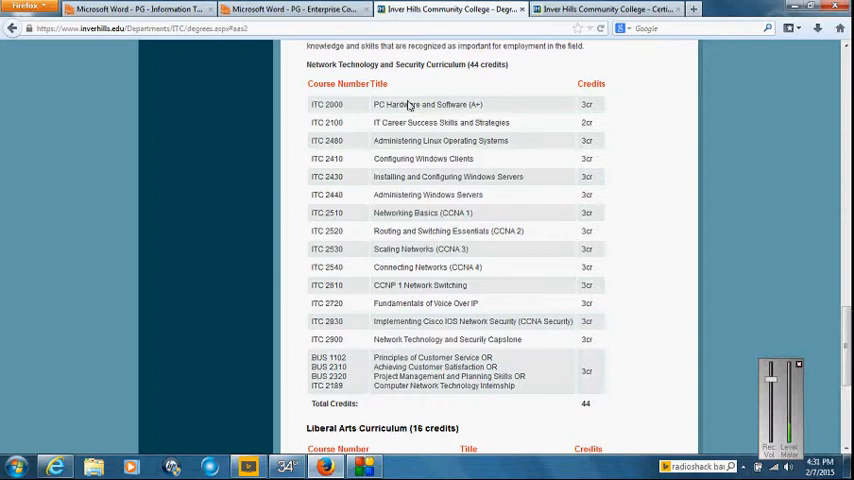
pyautogui.moveTo(412, 138)
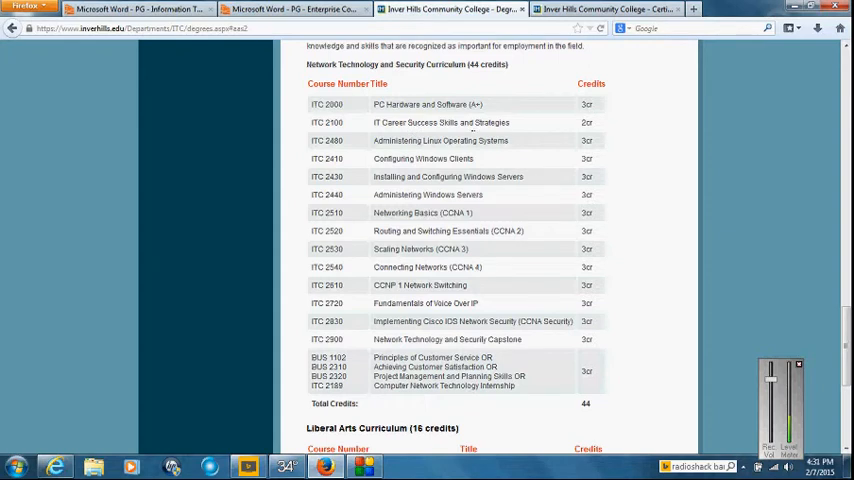
pyautogui.moveTo(388, 170)
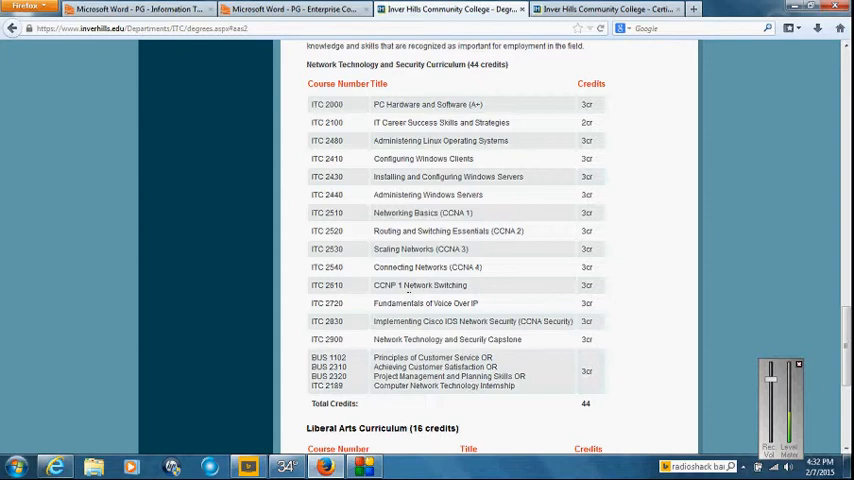
pyautogui.moveTo(424, 340)
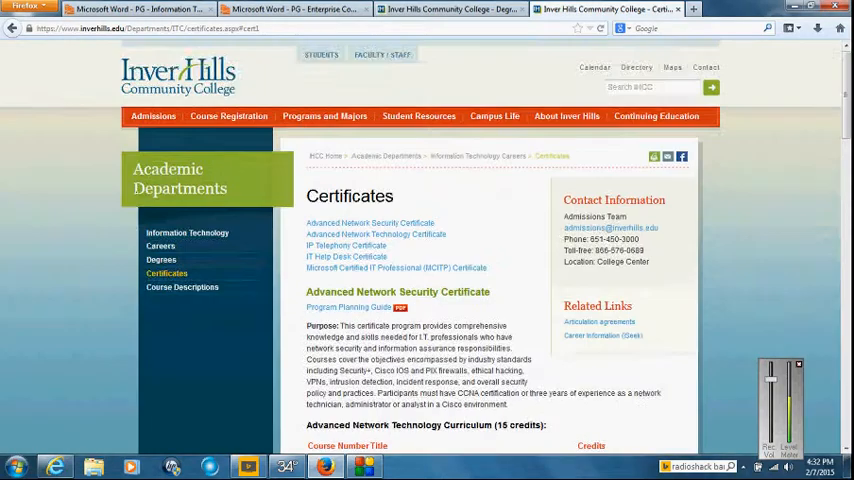
# Scroll to the Advanced Network Security 15-credit curriculum and Advanced Network Technology course list.
pyautogui.scroll(-3)
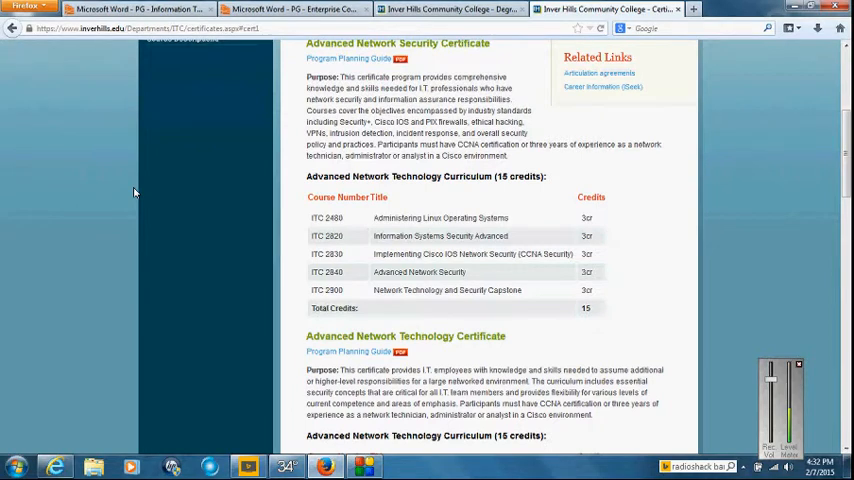
pyautogui.scroll(-3)
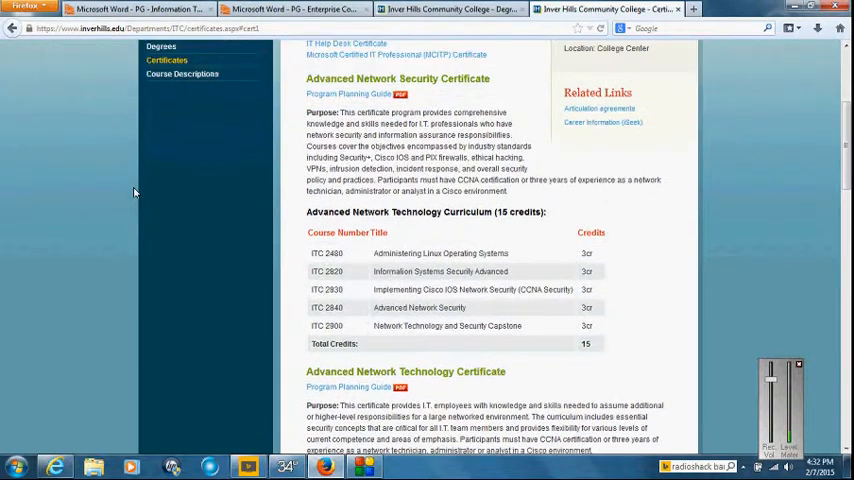
pyautogui.scroll(-3)
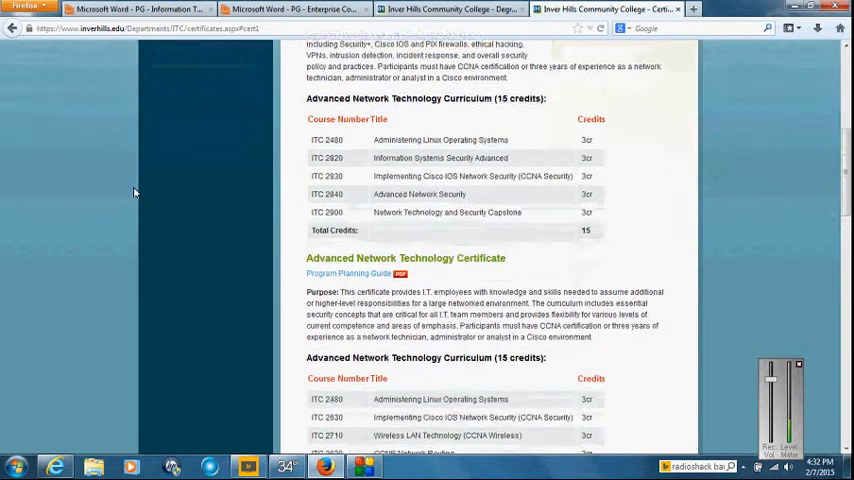
pyautogui.scroll(-3)
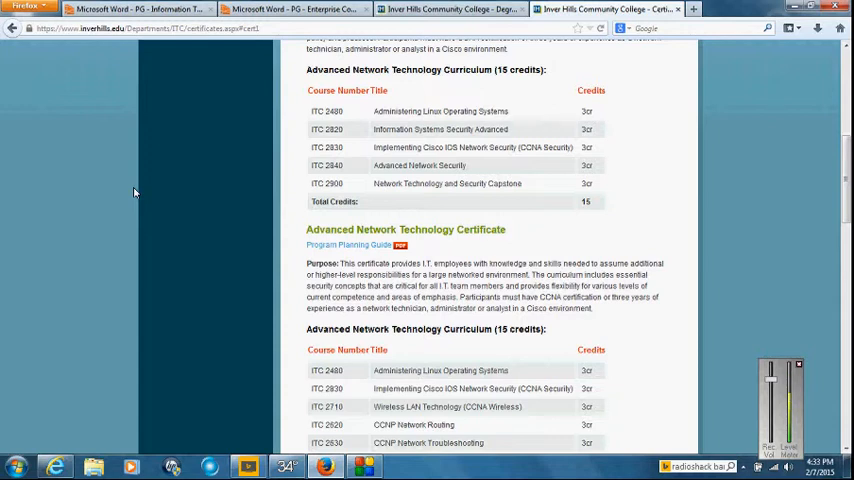
pyautogui.moveTo(448, 88)
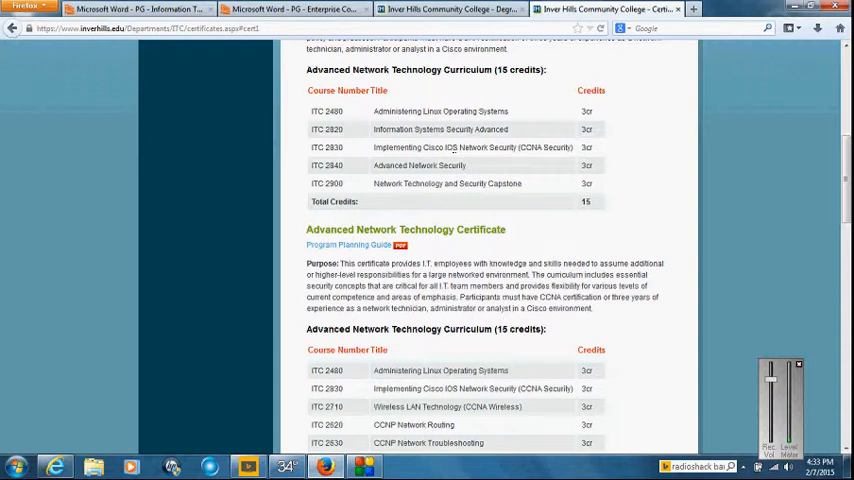
pyautogui.moveTo(428, 184)
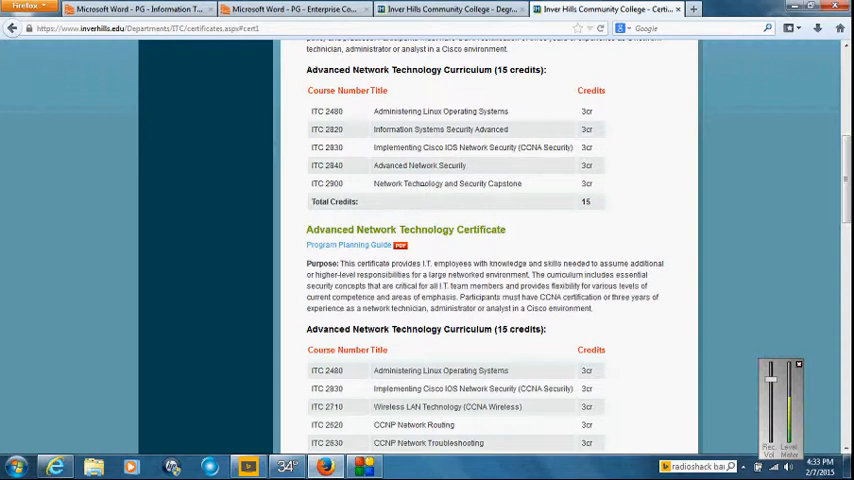
pyautogui.moveTo(400, 192)
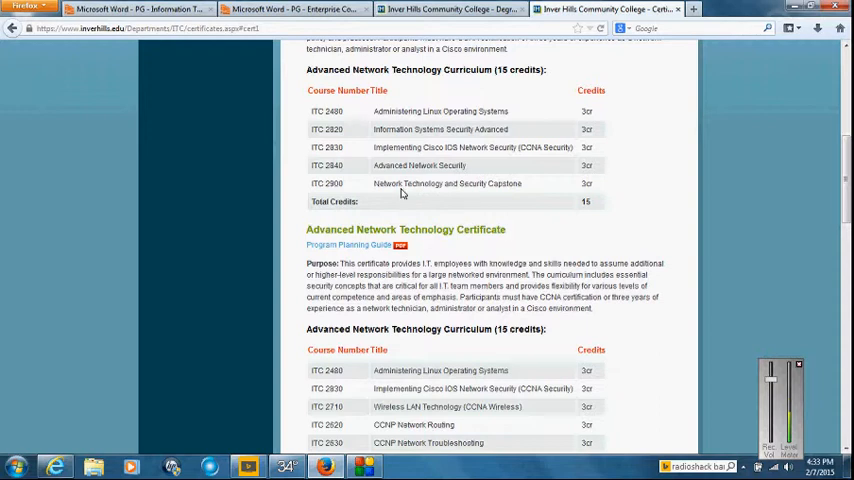
pyautogui.moveTo(402, 192)
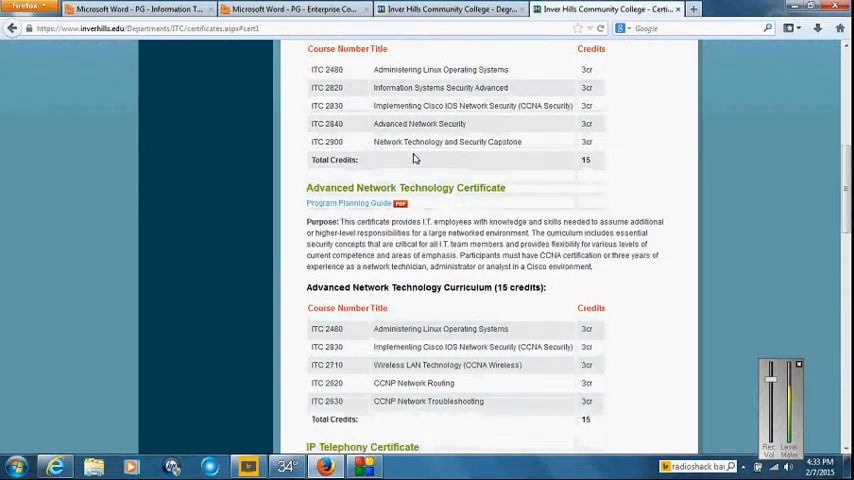
# Scroll down through the Advanced Network Technology, IP Telephony and IT Help Desk certificate tables.
pyautogui.scroll(-3)
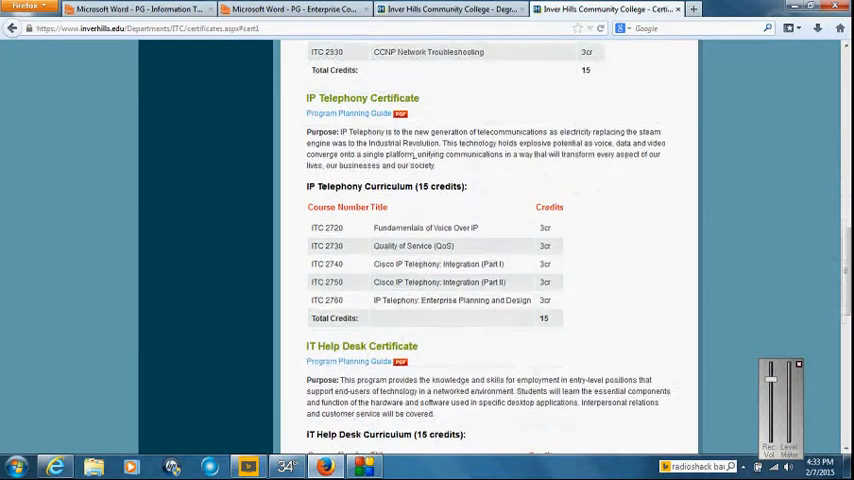
pyautogui.scroll(-3)
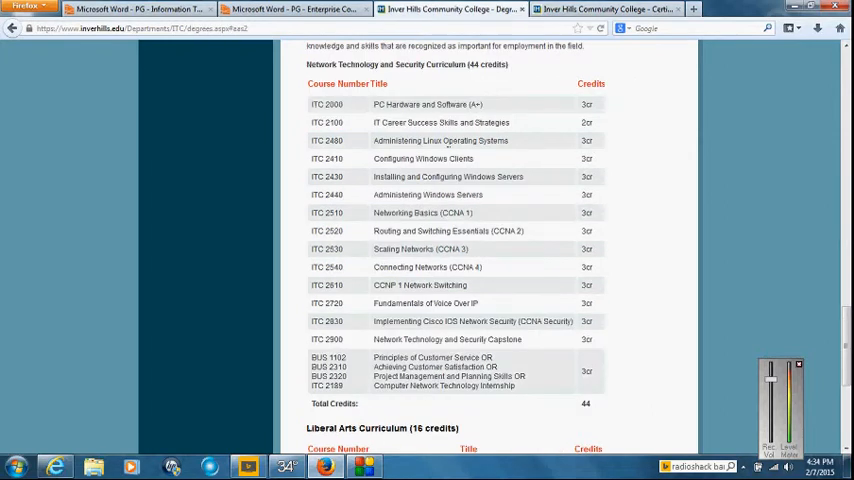
pyautogui.moveTo(410, 280)
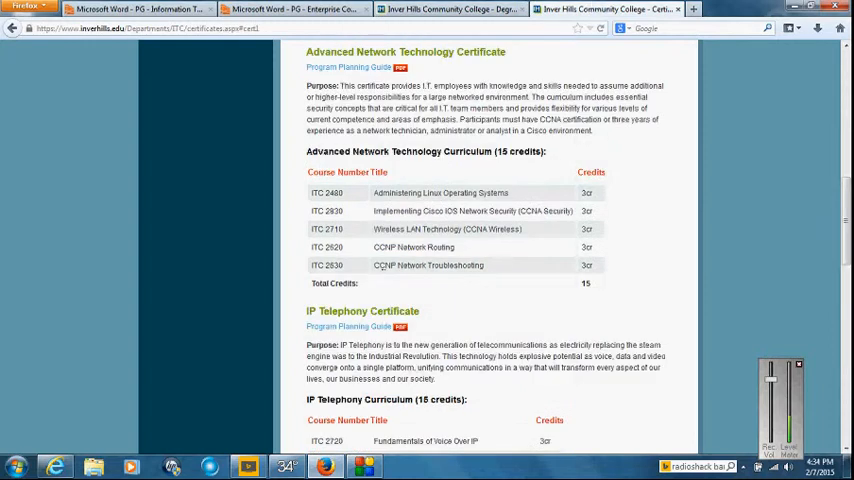
pyautogui.scroll(-3)
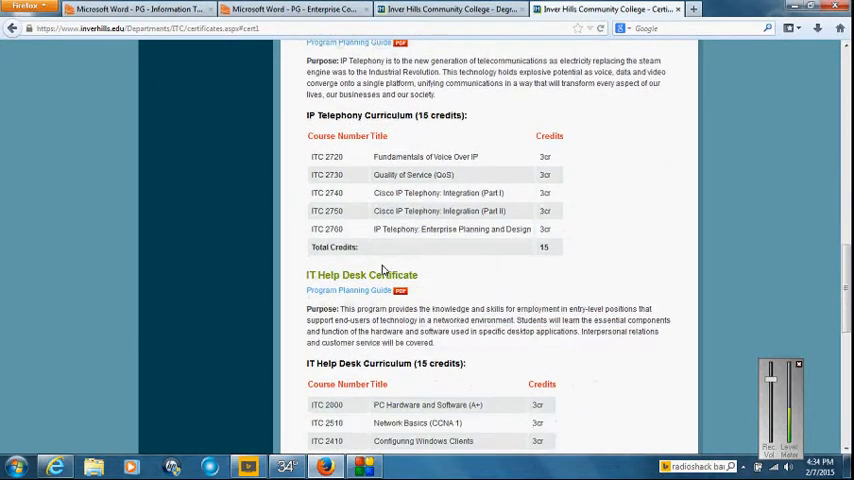
pyautogui.scroll(-3)
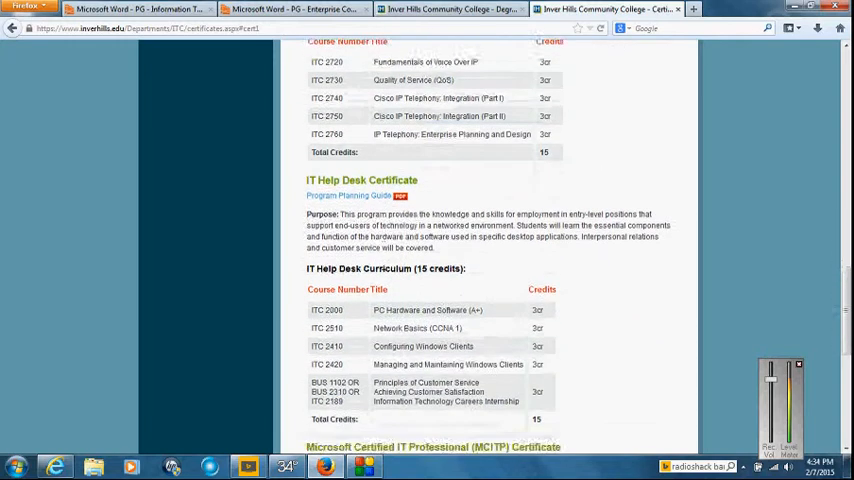
pyautogui.scroll(-3)
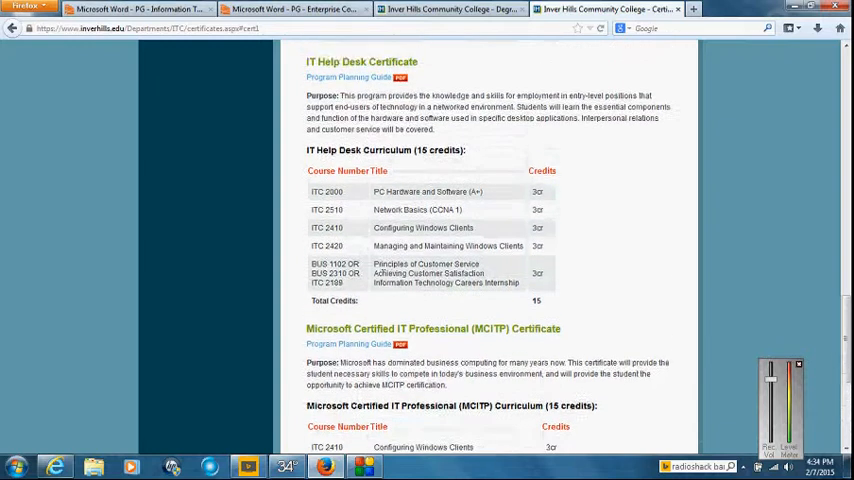
pyautogui.scroll(-3)
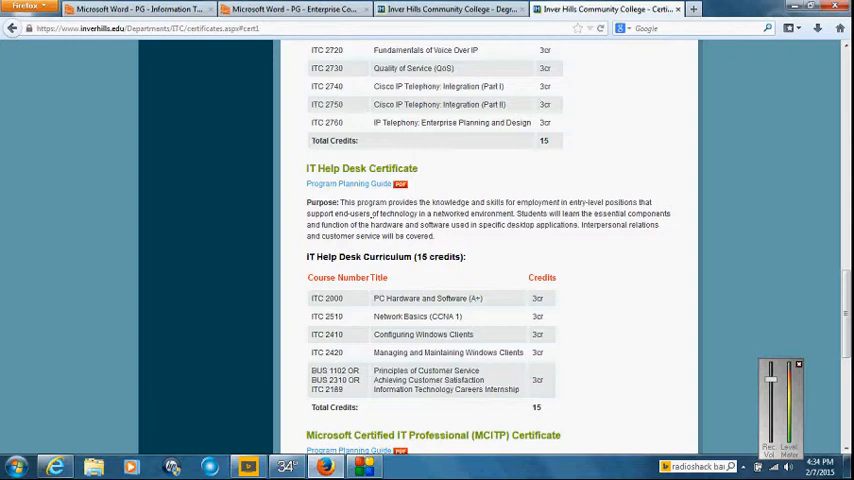
# Scroll back up the certificate tables to recheck the earlier curricula.
pyautogui.scroll(3)
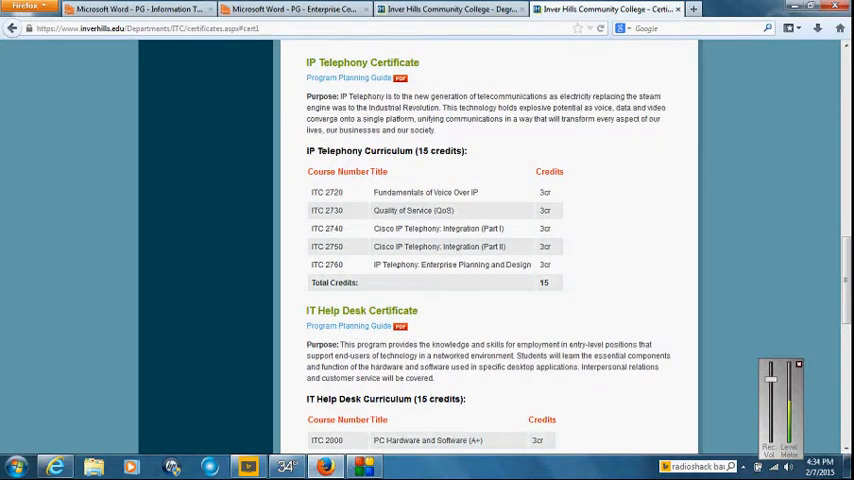
pyautogui.scroll(3)
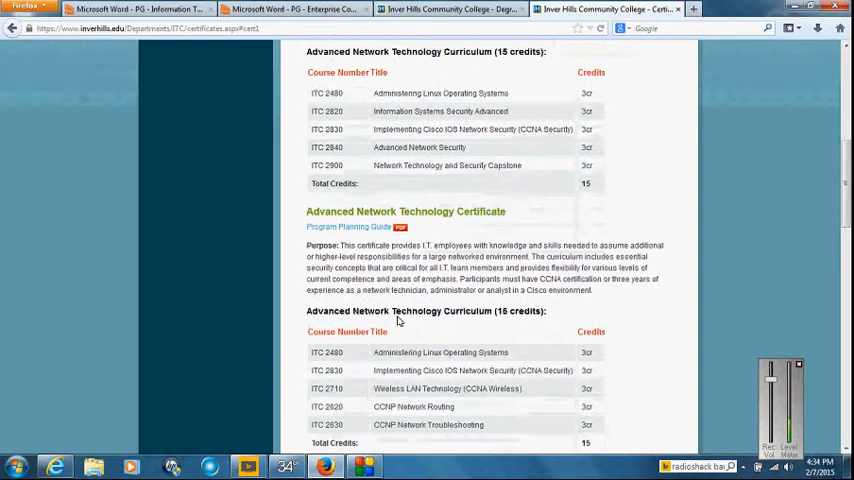
pyautogui.scroll(3)
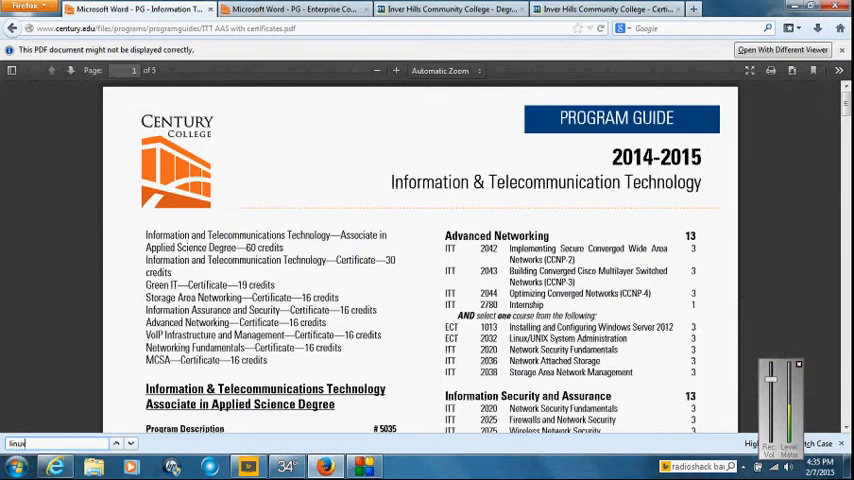
# Scroll the Century College guide to the VoIP Infrastructure and Green IT Certificate sections on page 2.
pyautogui.scroll(-3)
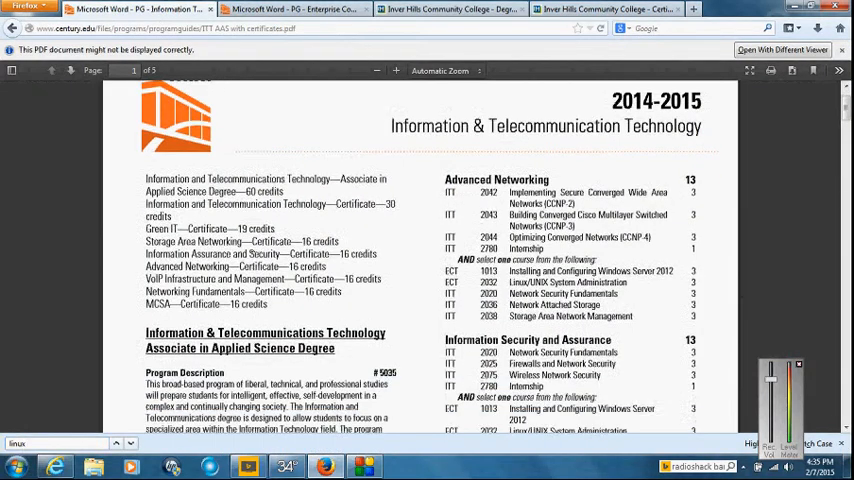
pyautogui.scroll(-3)
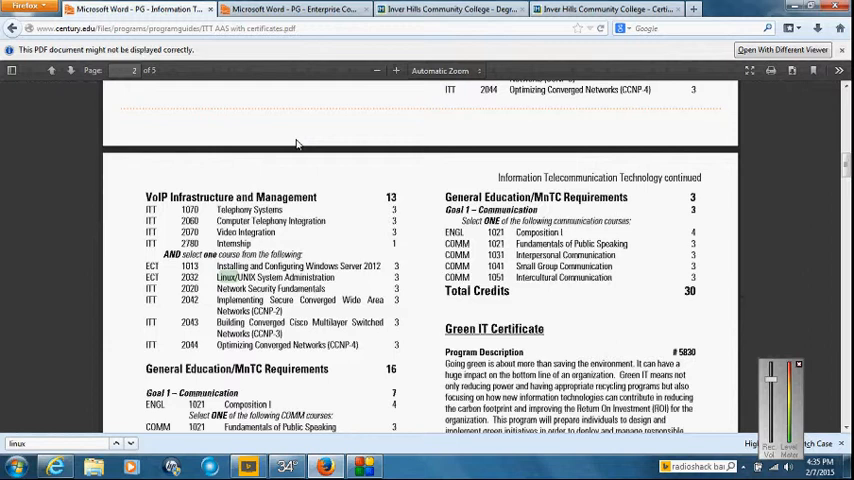
pyautogui.moveTo(308, 260)
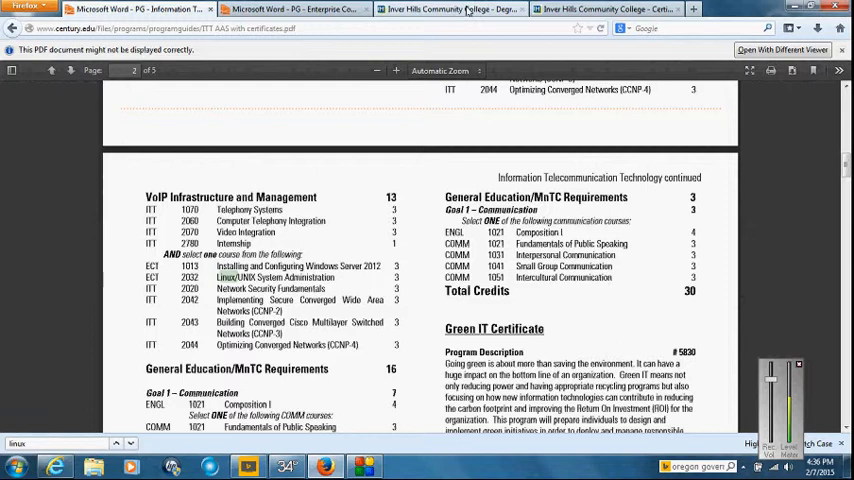
# Switch to the Inver Hills Certificates tab and scroll back and forth through its certificate tables.
pyautogui.click(448, 8)
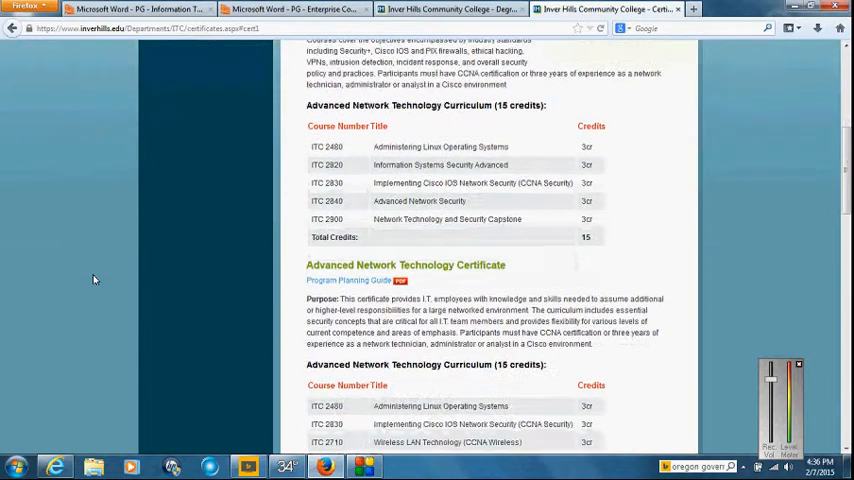
pyautogui.scroll(-3)
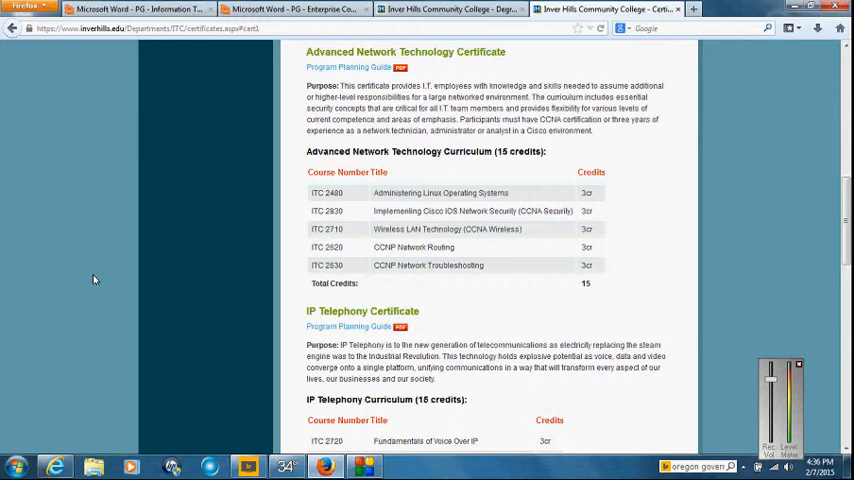
pyautogui.scroll(3)
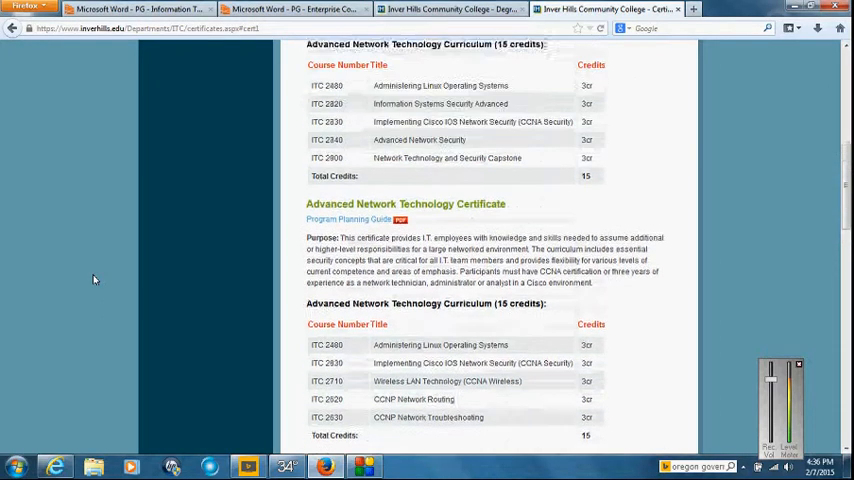
pyautogui.scroll(3)
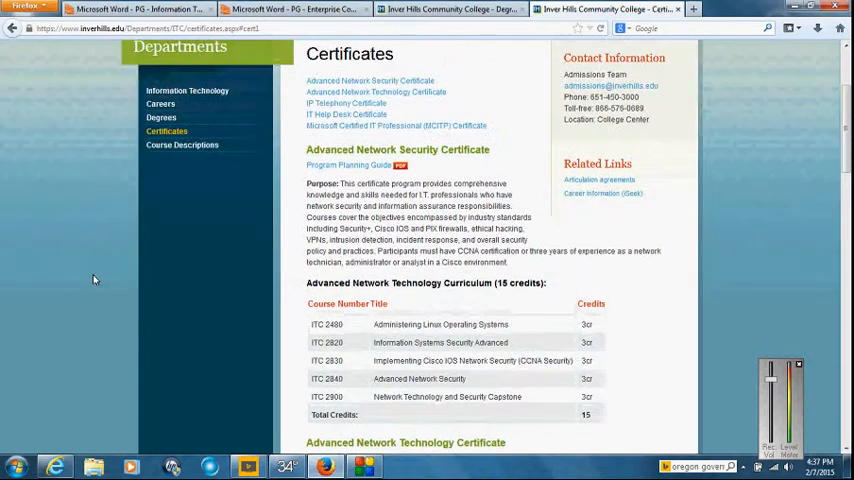
pyautogui.scroll(-3)
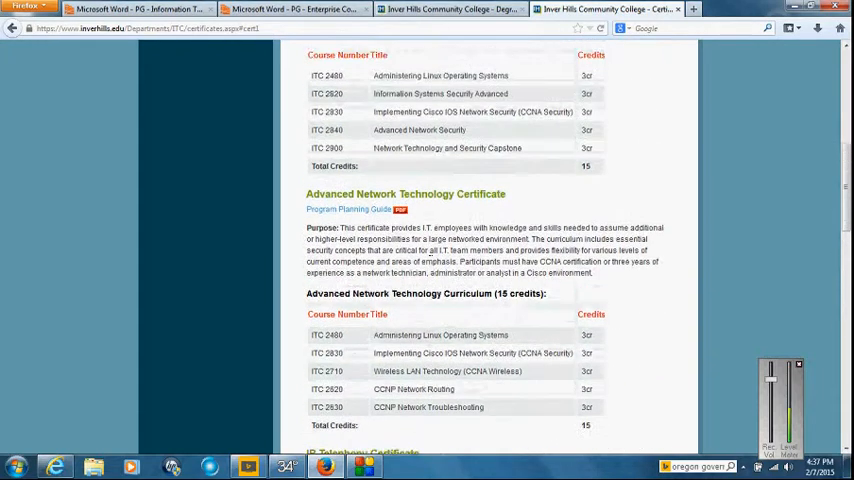
pyautogui.scroll(3)
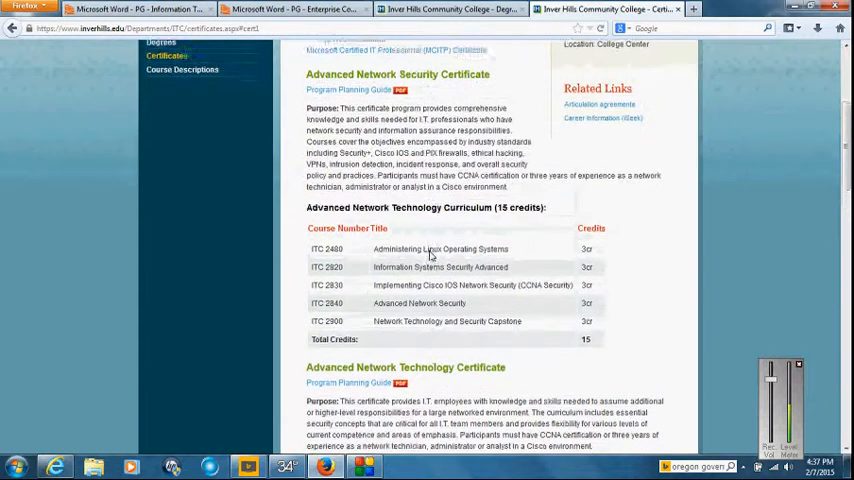
pyautogui.scroll(3)
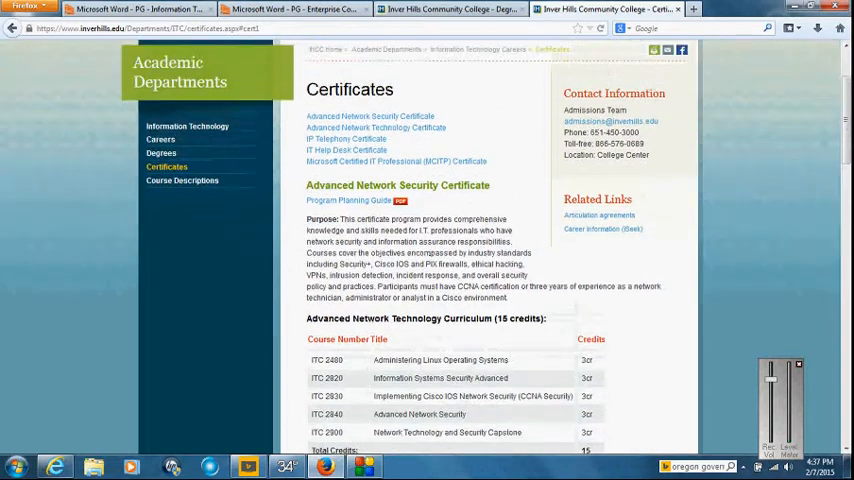
pyautogui.scroll(-3)
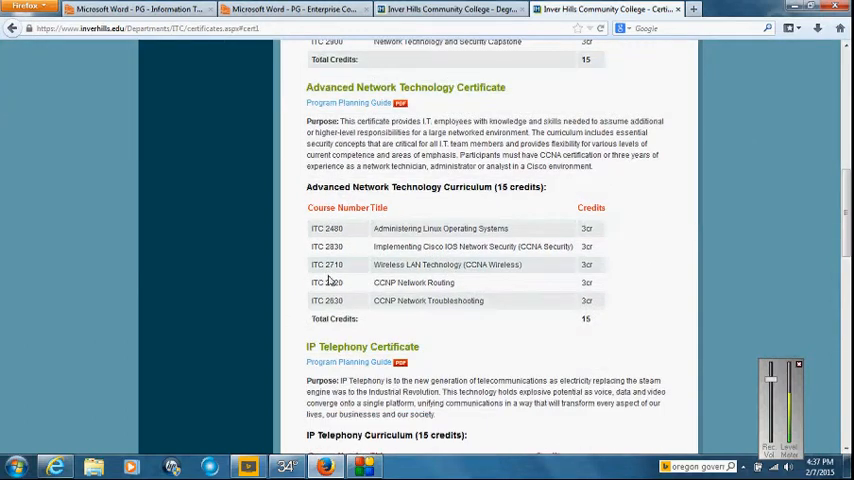
pyautogui.moveTo(420, 276)
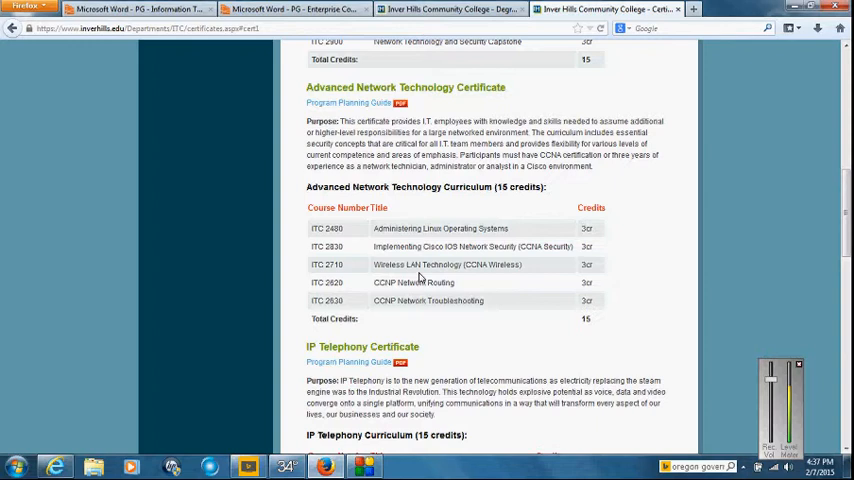
pyautogui.moveTo(438, 204)
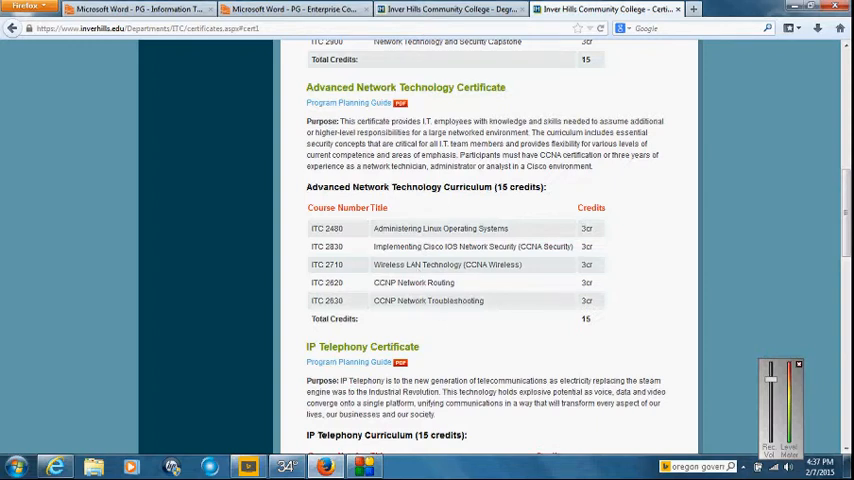
# Scroll down through the telephony and help desk certificate course lists.
pyautogui.scroll(-3)
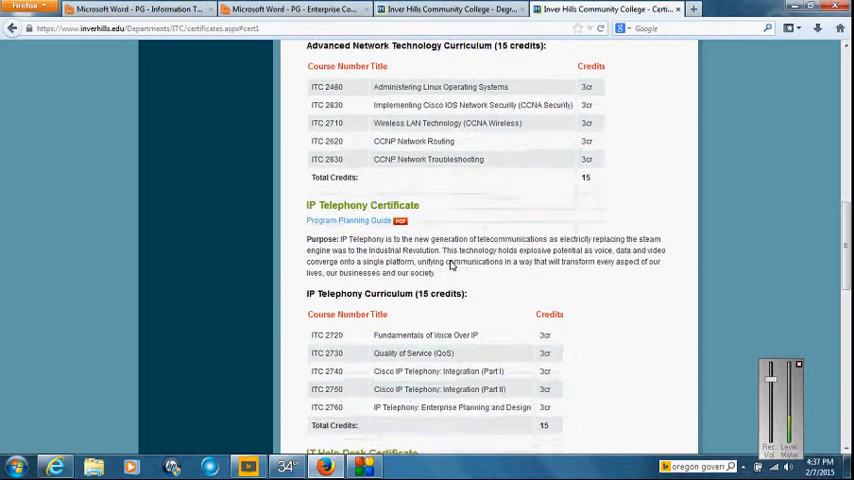
pyautogui.scroll(-3)
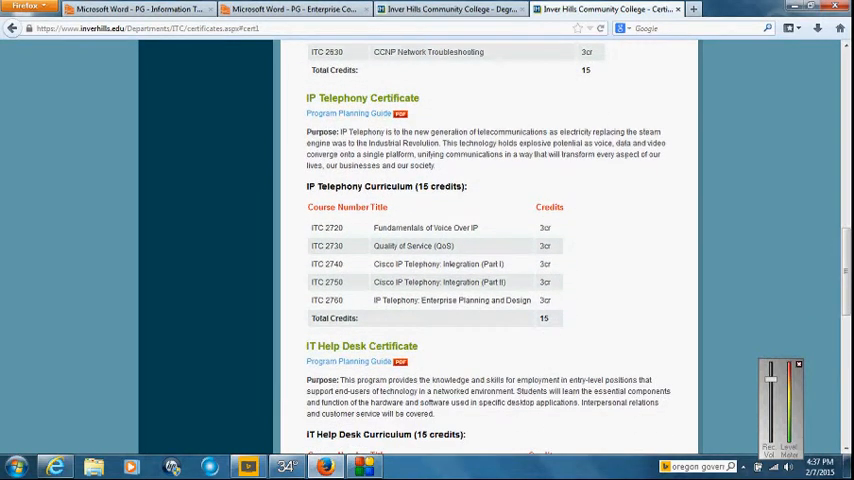
pyautogui.scroll(-3)
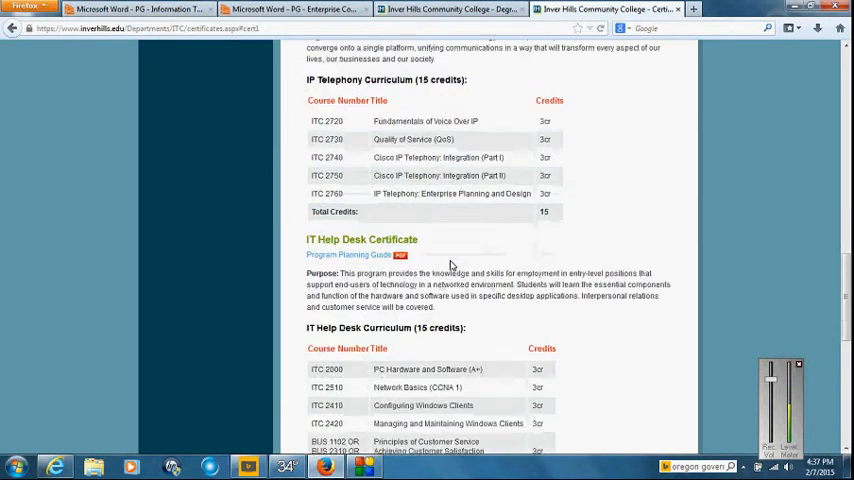
pyautogui.scroll(-3)
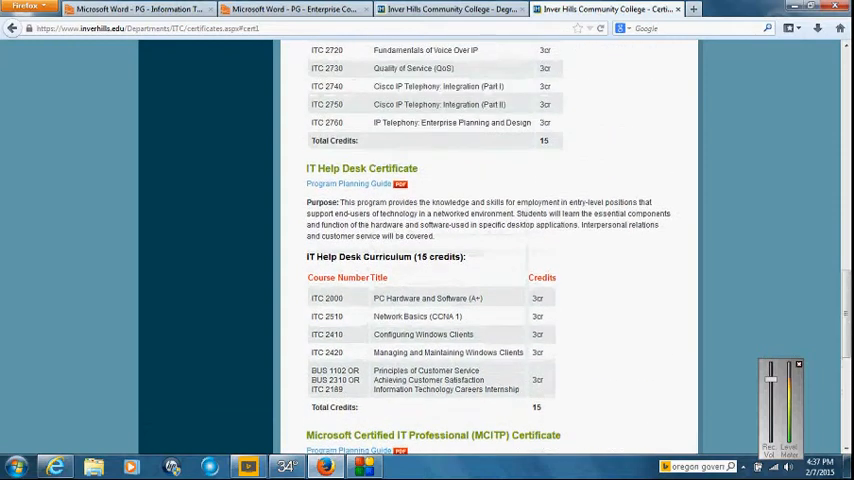
pyautogui.scroll(-3)
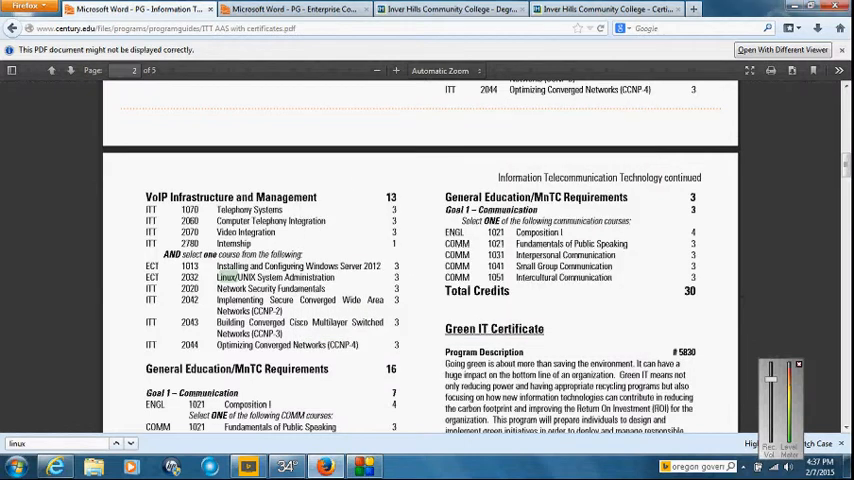
# Switch to the PG - Enterprise Computing Technology guide tab.
pyautogui.click(52, 70)
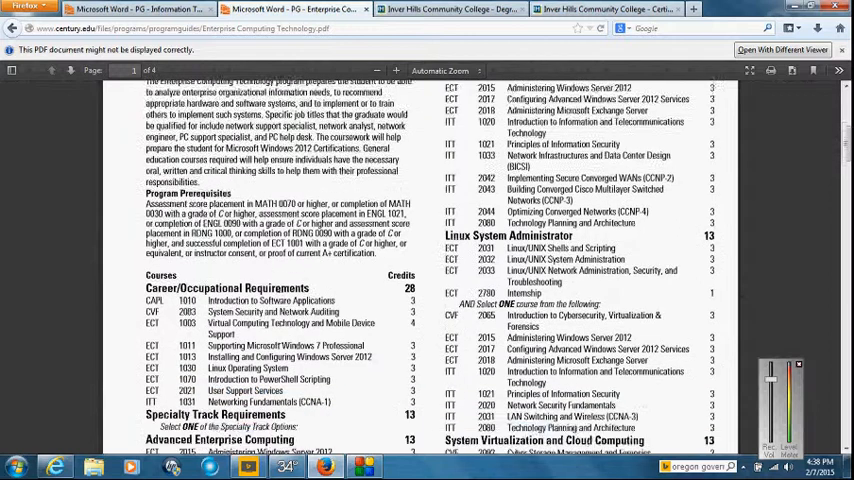
# Scroll the Enterprise Computing guide to the Technician Diploma, Advanced Enterprise Computing and Linux certificate sections.
pyautogui.scroll(-3)
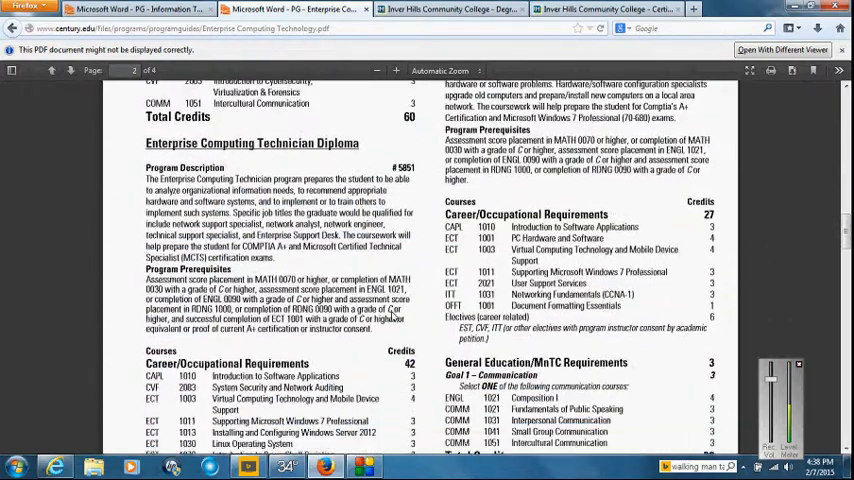
pyautogui.scroll(-3)
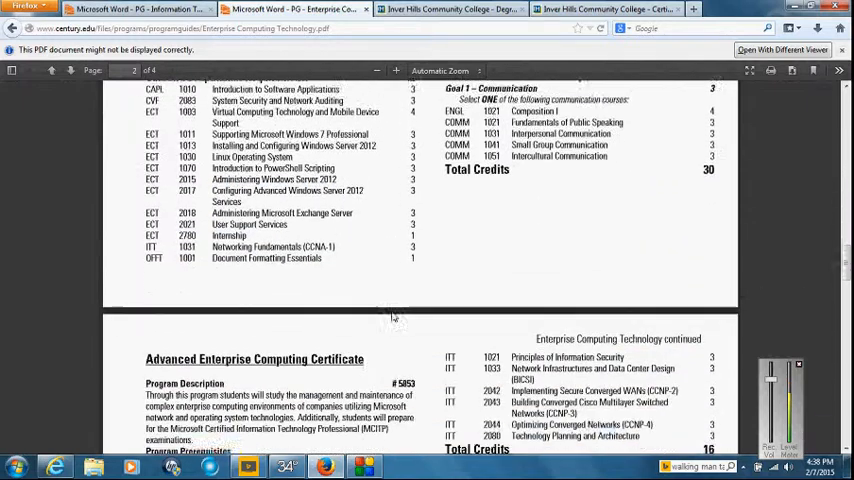
pyautogui.scroll(-3)
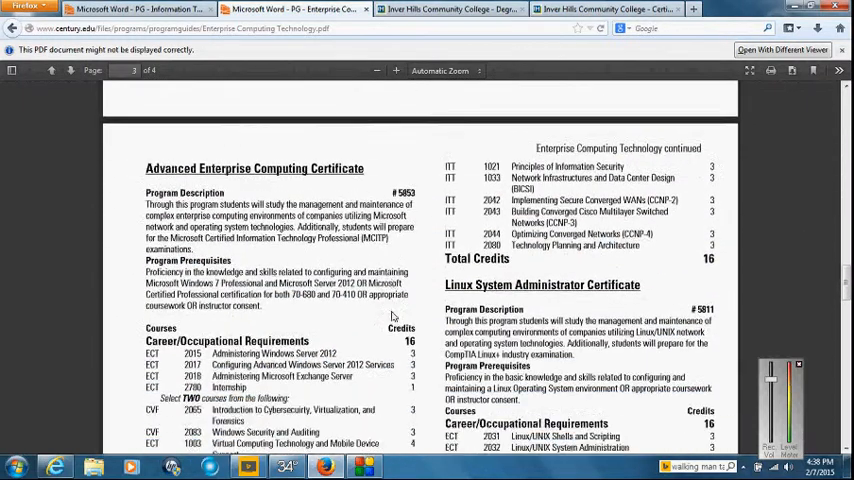
pyautogui.scroll(-3)
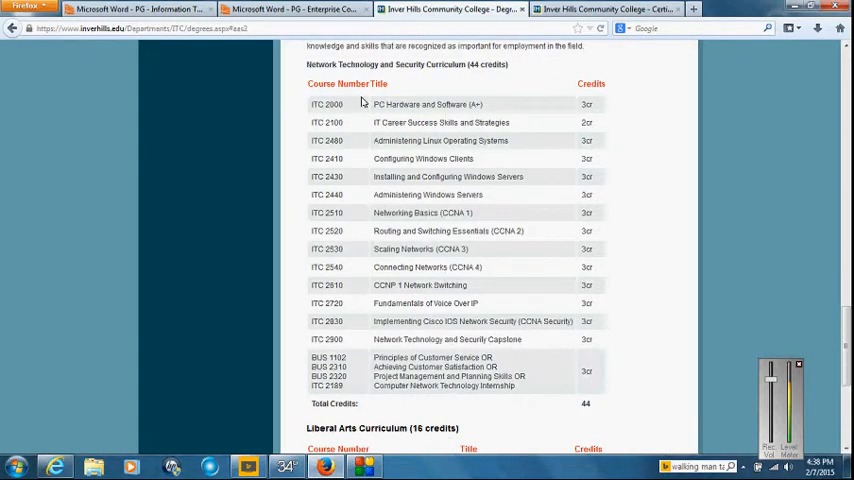
pyautogui.moveTo(404, 356)
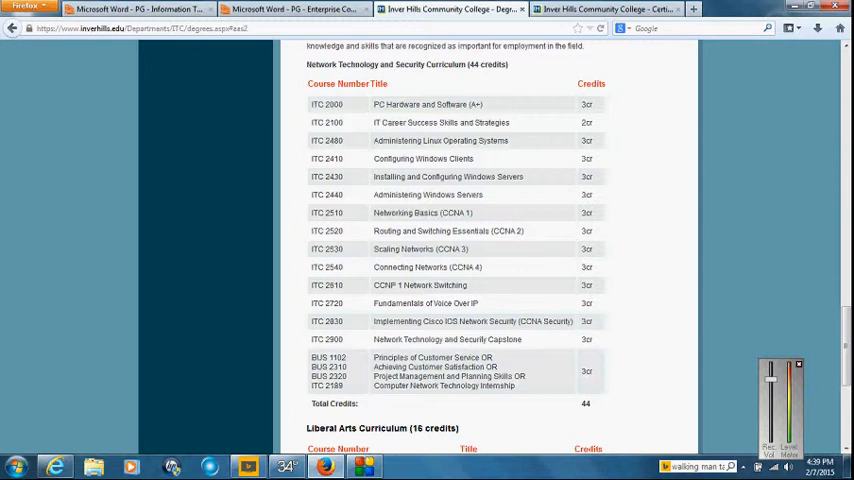
pyautogui.moveTo(392, 118)
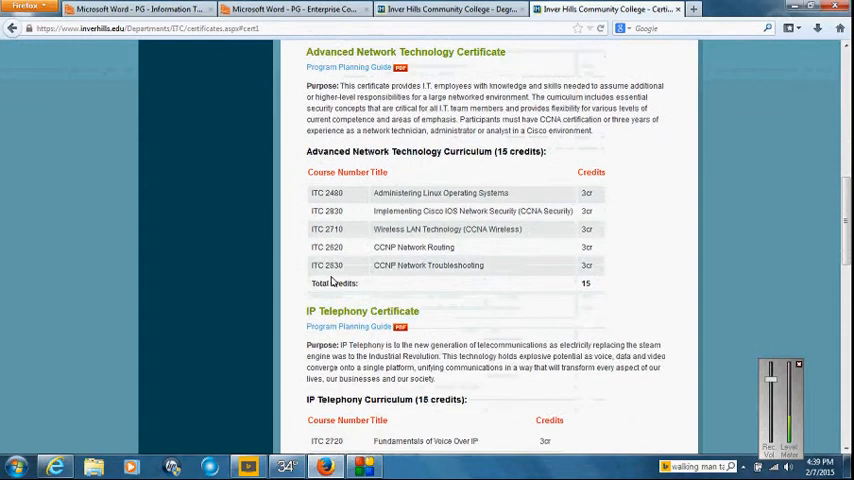
pyautogui.scroll(-3)
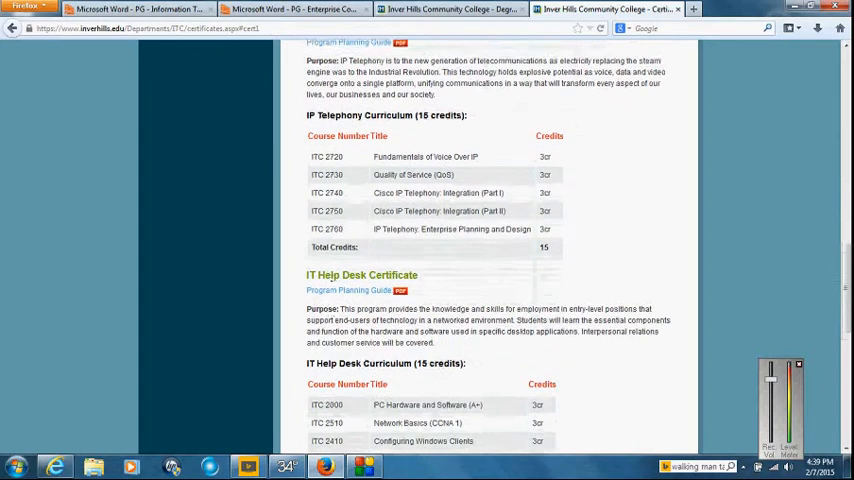
pyautogui.scroll(-3)
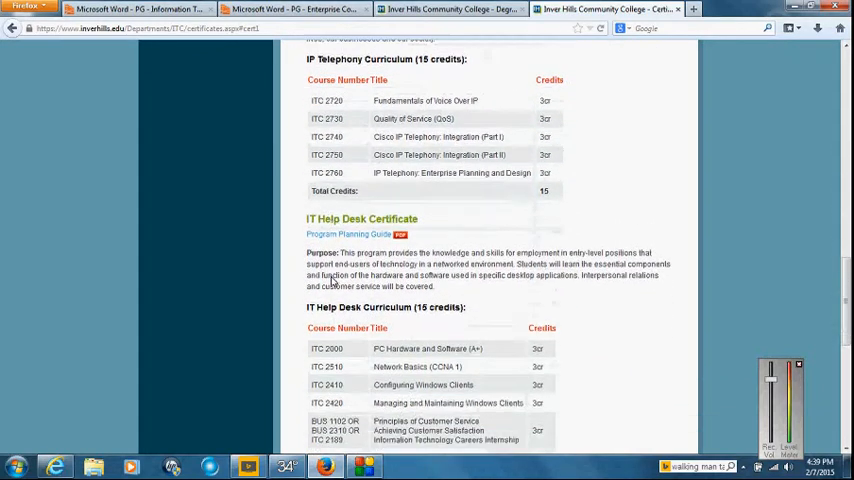
pyautogui.scroll(3)
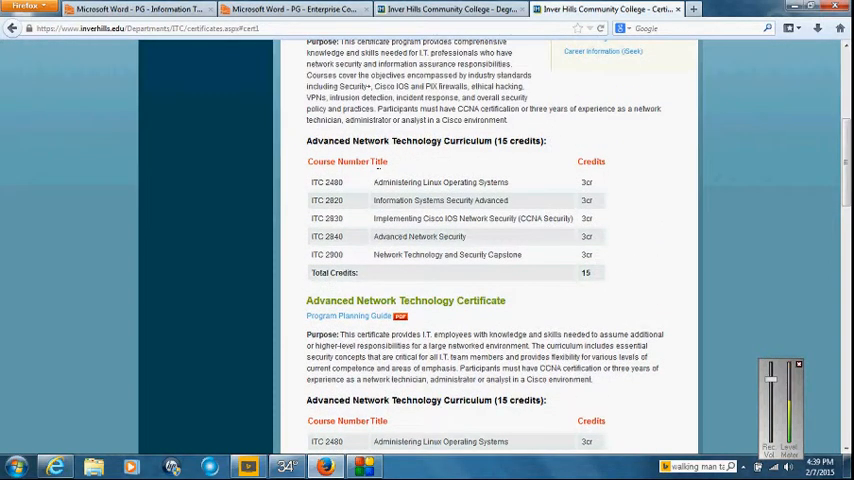
pyautogui.scroll(-3)
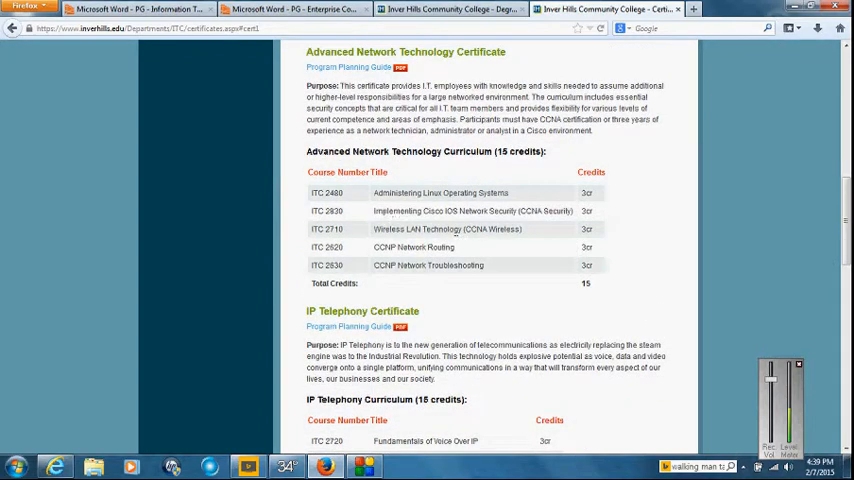
pyautogui.scroll(-3)
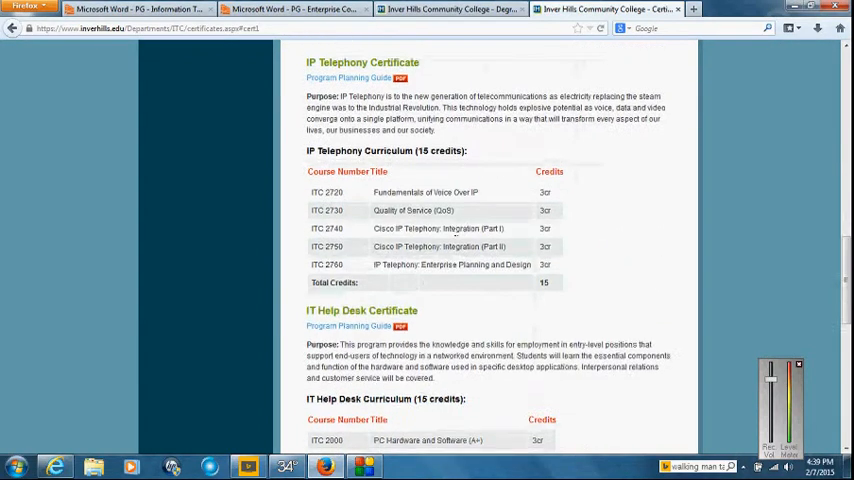
pyautogui.scroll(-3)
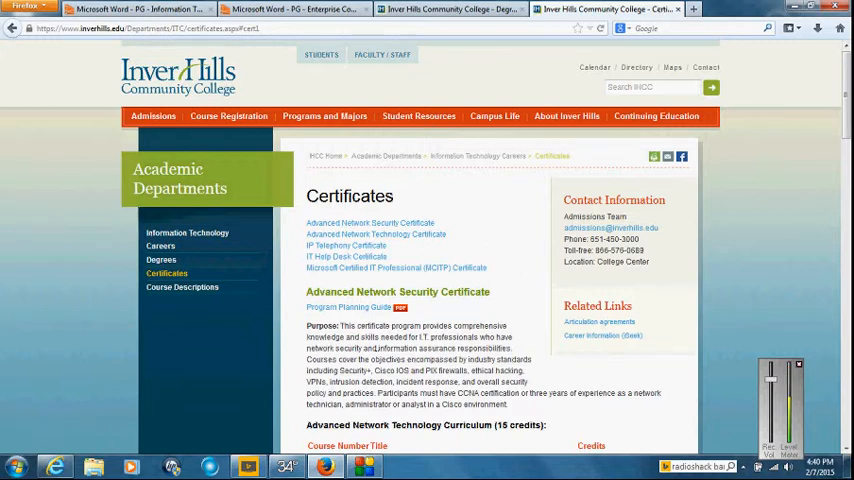
pyautogui.scroll(-3)
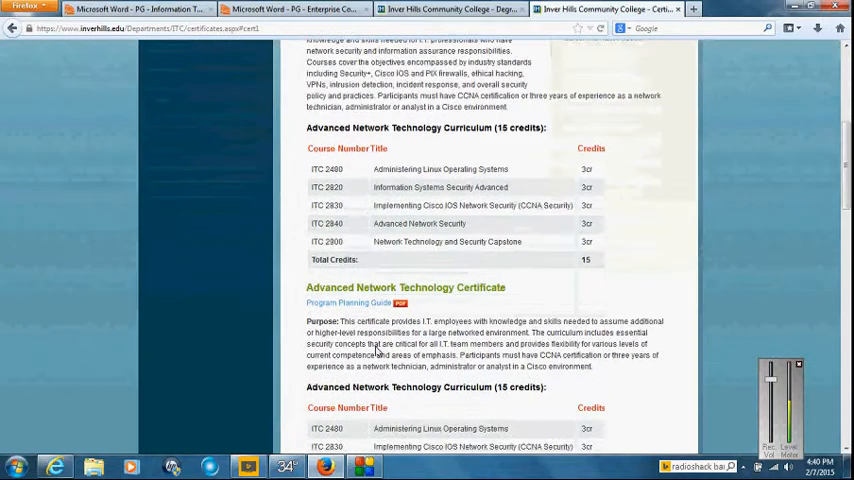
pyautogui.scroll(-3)
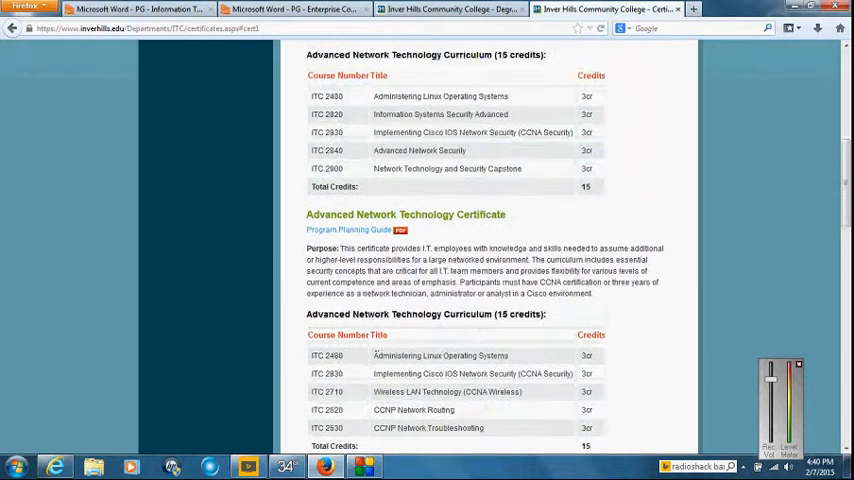
pyautogui.scroll(3)
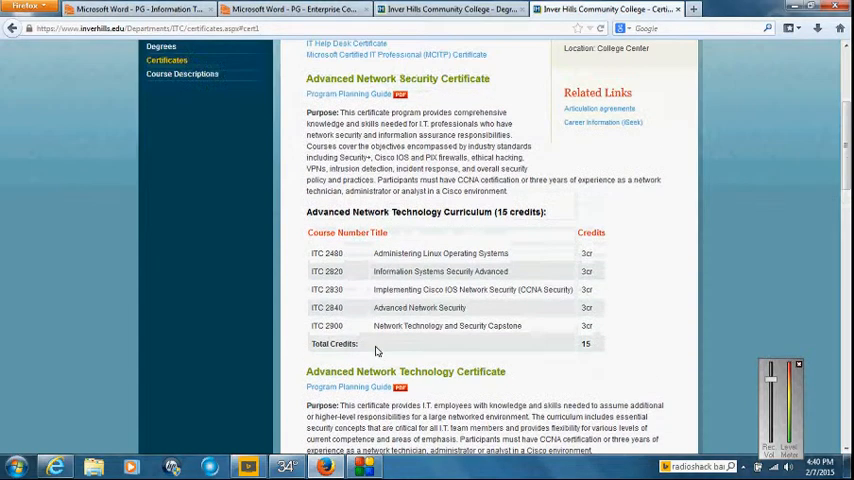
pyautogui.scroll(-3)
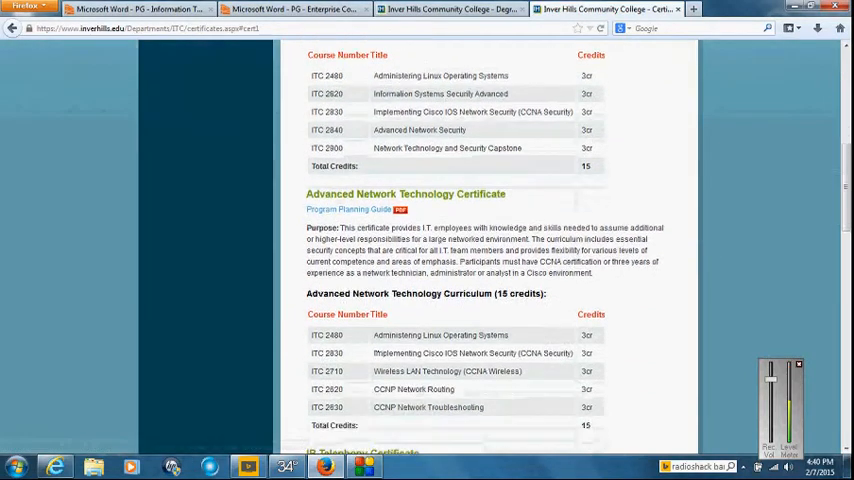
pyautogui.scroll(-3)
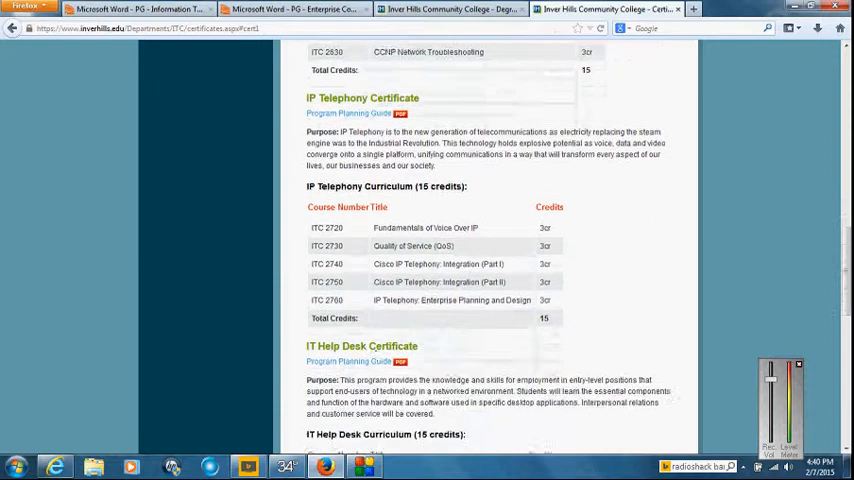
pyautogui.scroll(-3)
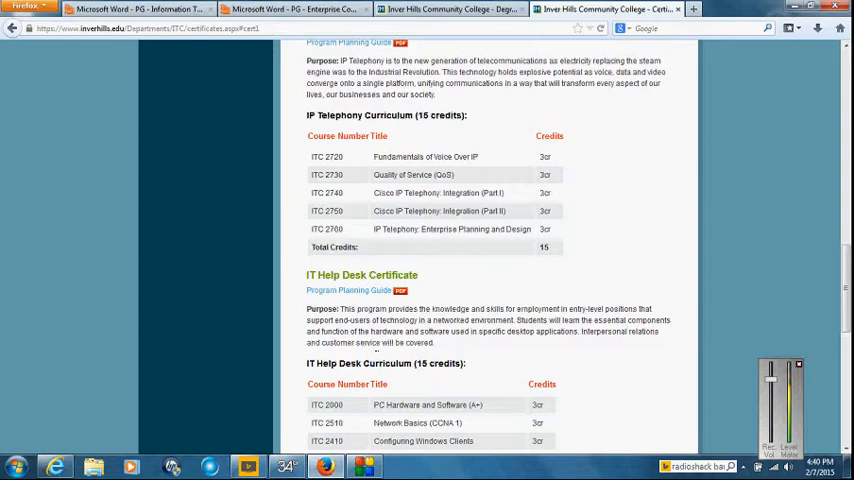
pyautogui.scroll(3)
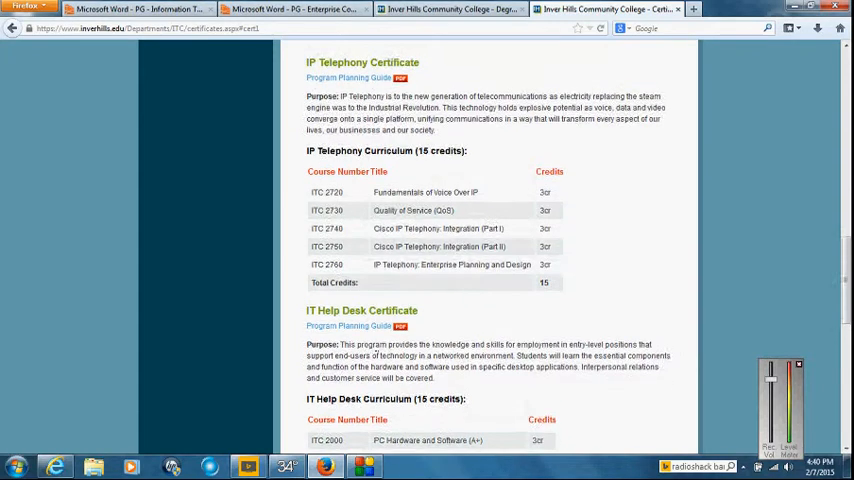
pyautogui.scroll(3)
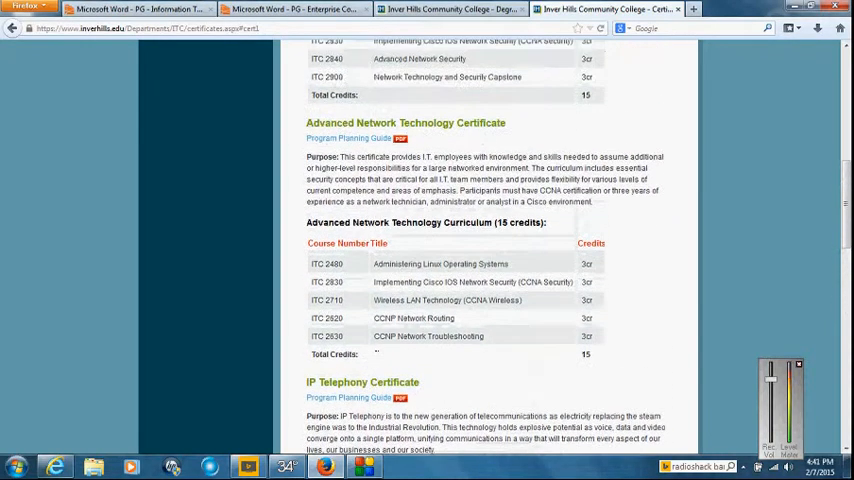
pyautogui.scroll(3)
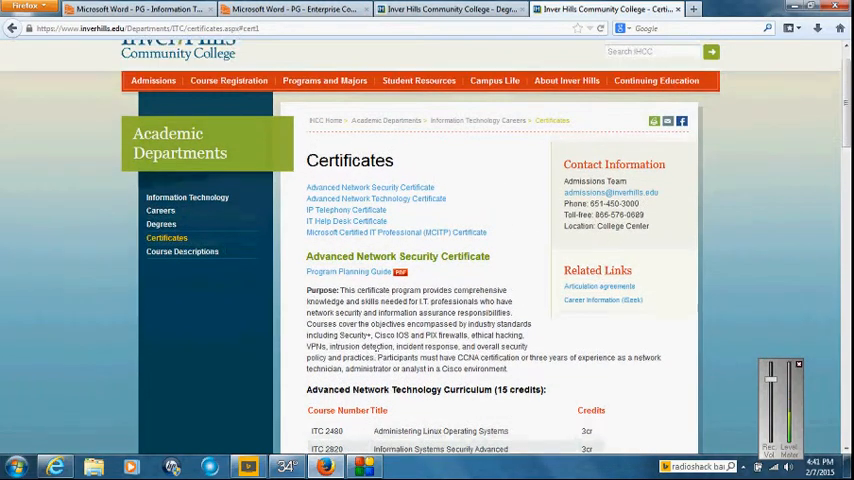
pyautogui.scroll(-3)
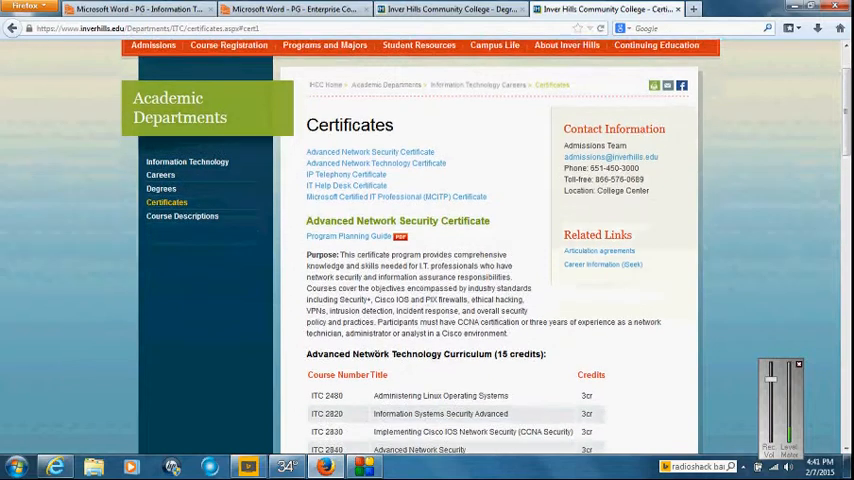
pyautogui.scroll(-3)
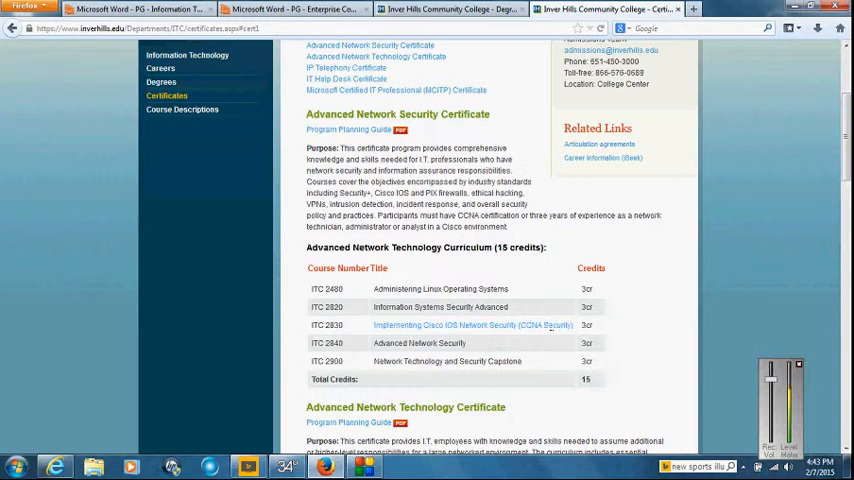
pyautogui.moveTo(376, 148)
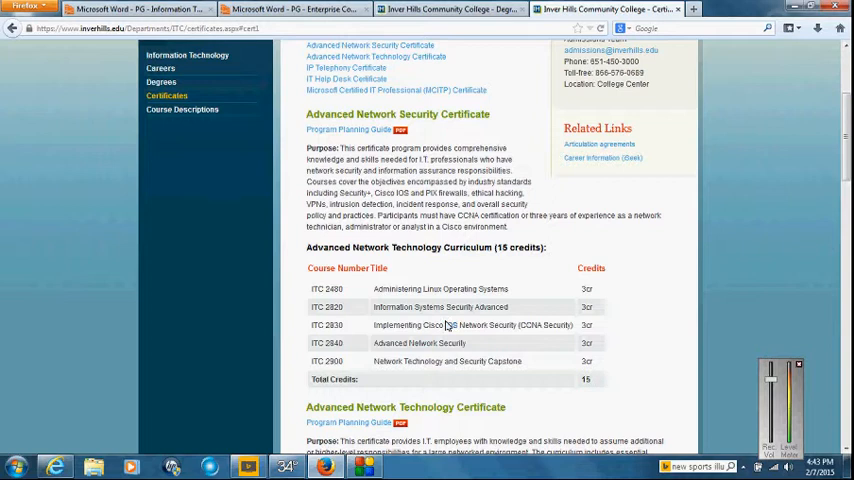
pyautogui.scroll(-3)
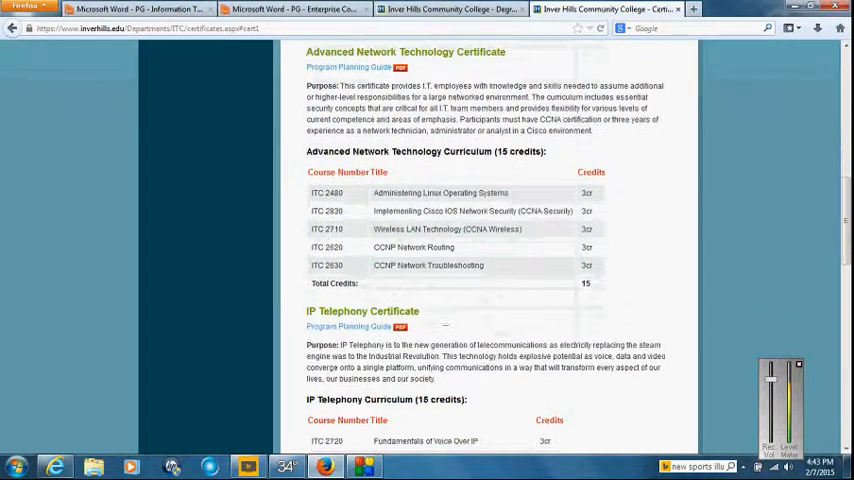
pyautogui.scroll(3)
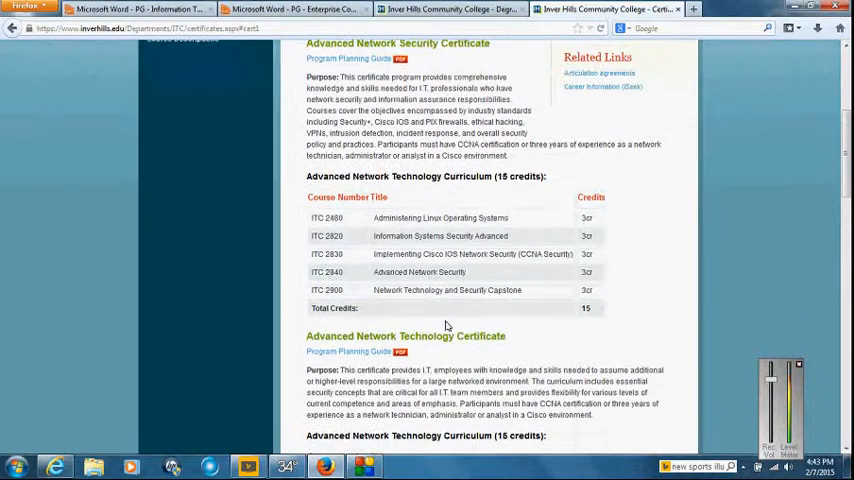
pyautogui.scroll(3)
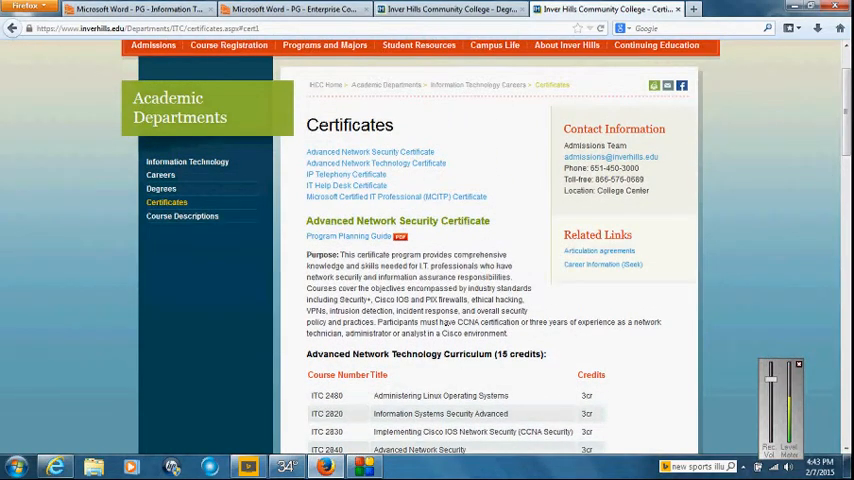
pyautogui.scroll(-3)
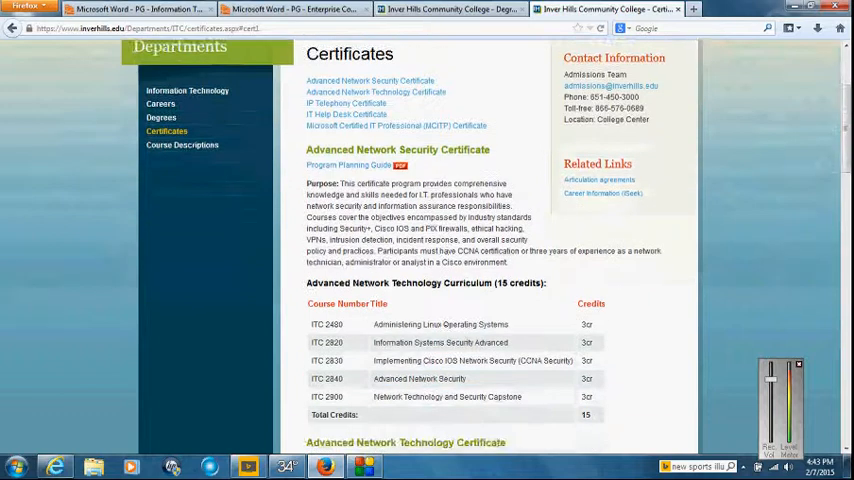
pyautogui.scroll(-3)
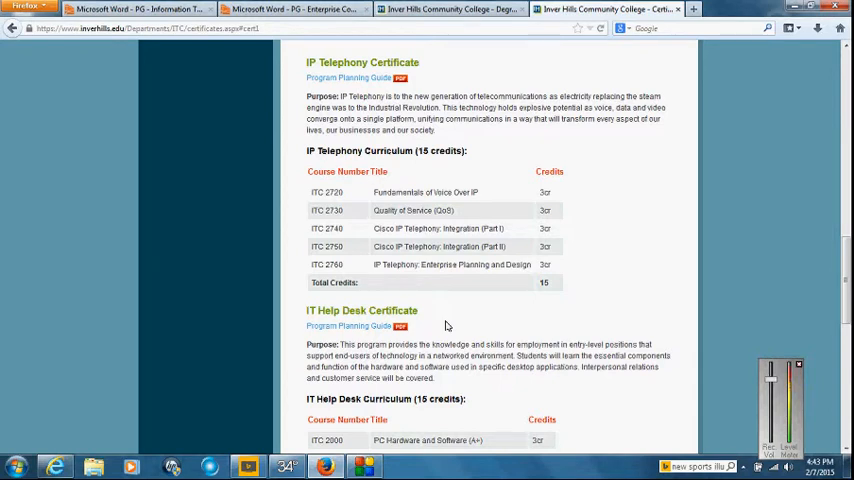
pyautogui.scroll(-3)
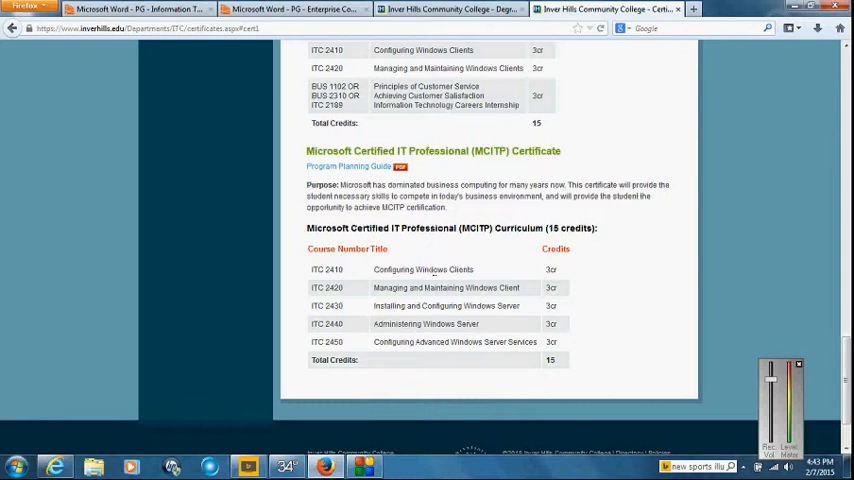
pyautogui.scroll(3)
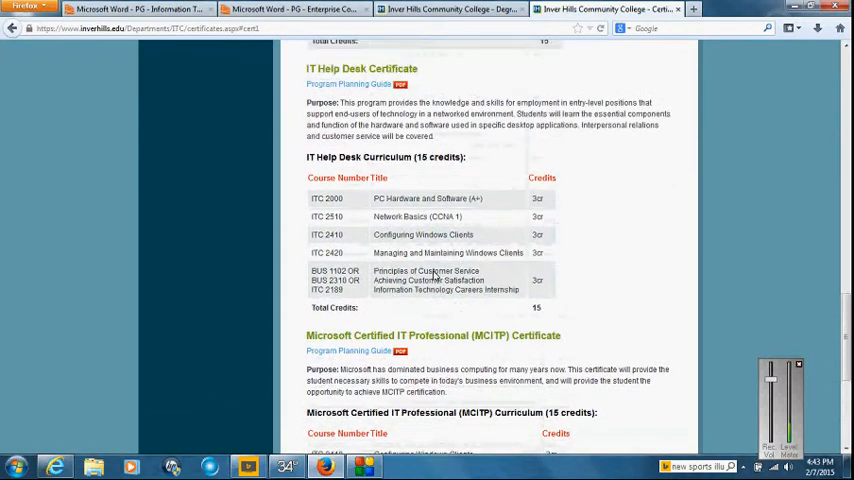
pyautogui.scroll(-3)
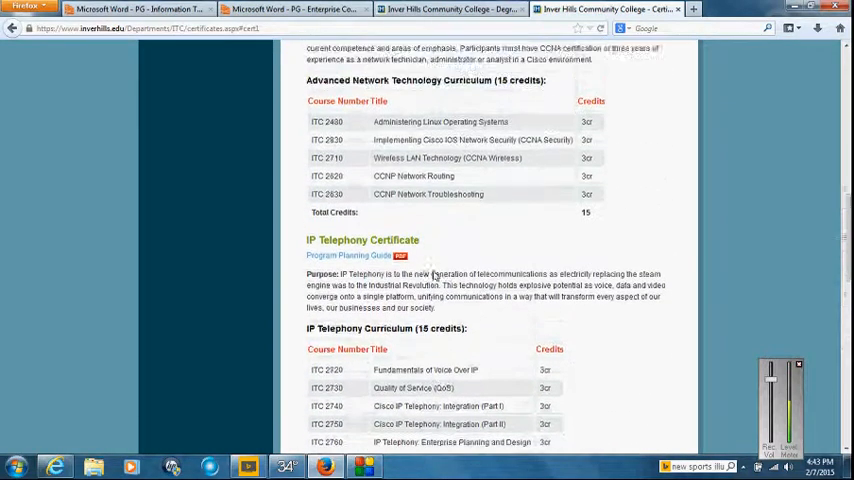
pyautogui.scroll(3)
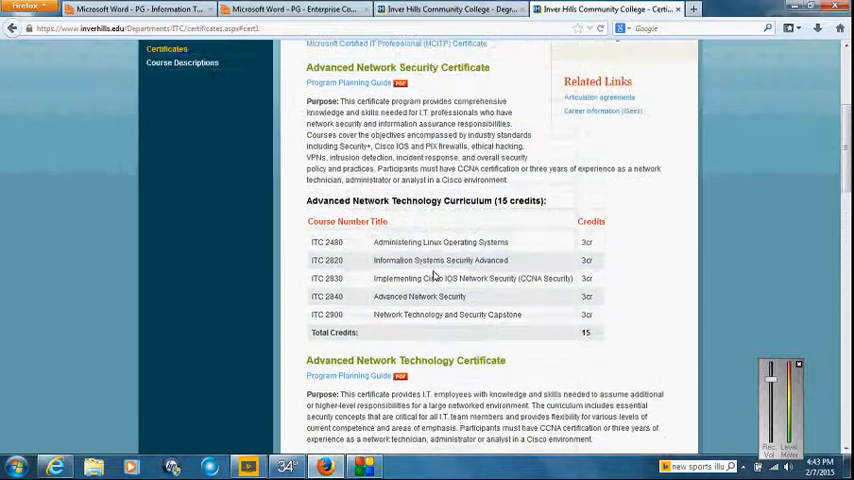